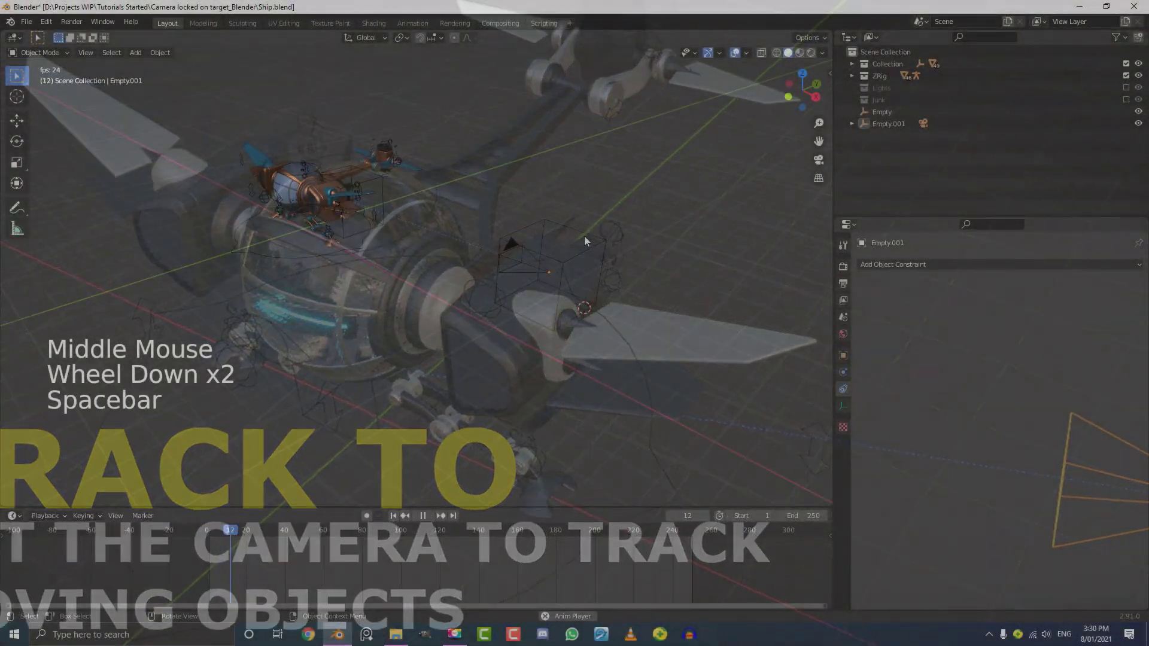
# Preview the camera-tracked ship animation from frame 1 through the camera.
pyautogui.press('space')
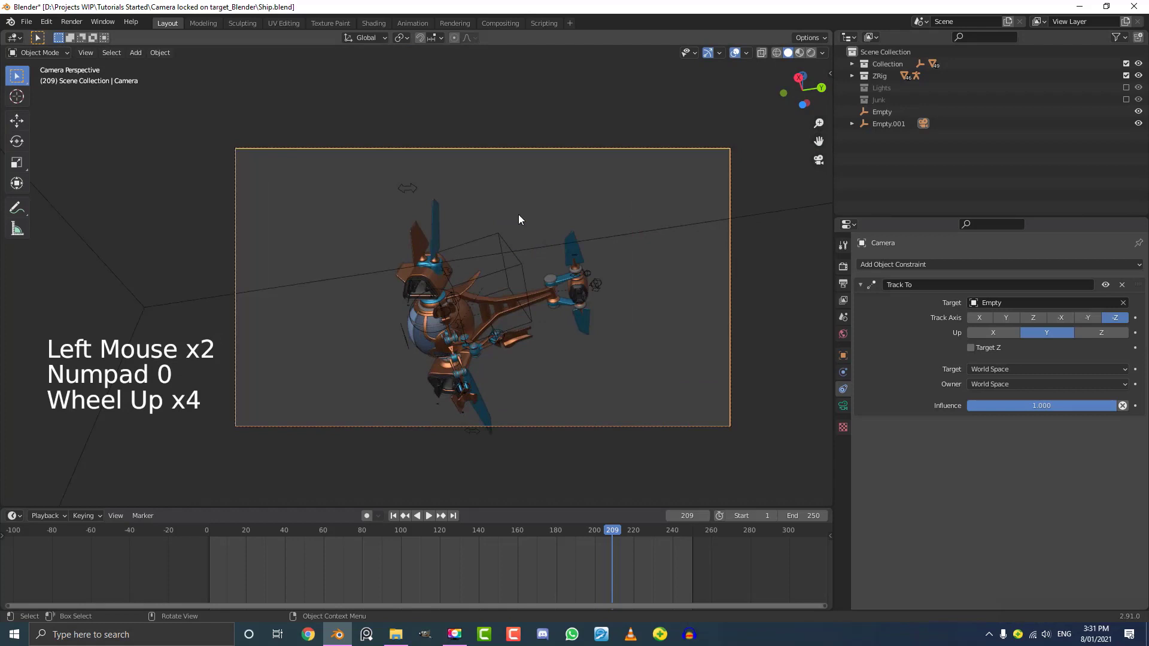
pyautogui.press('shift+Left')
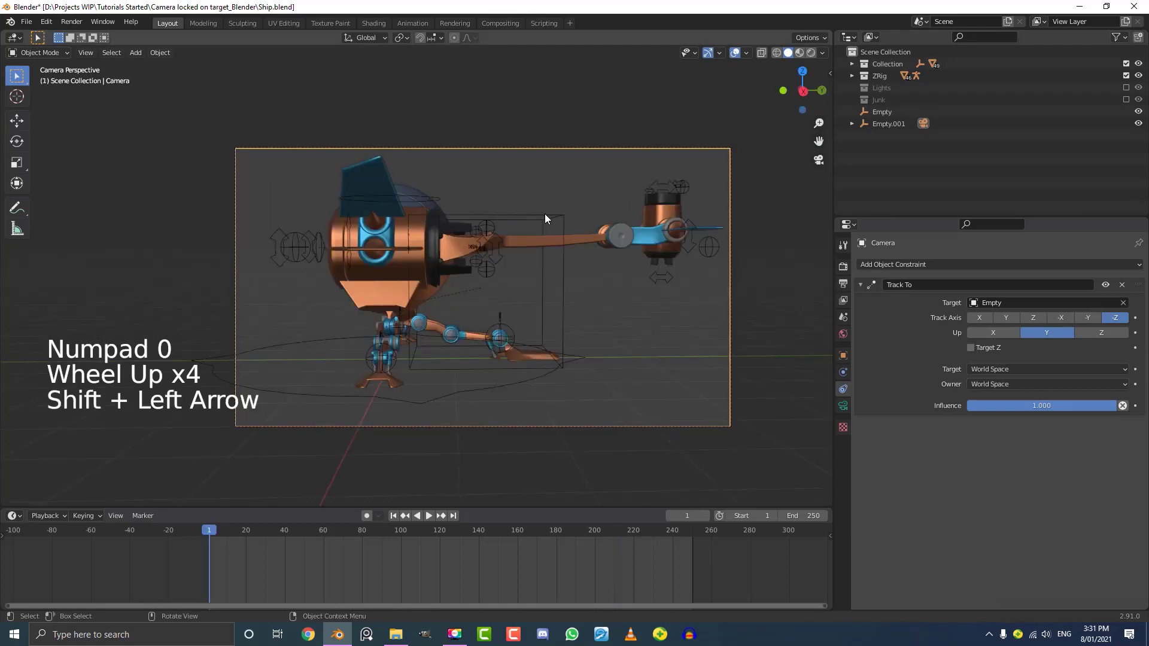
pyautogui.press('space')
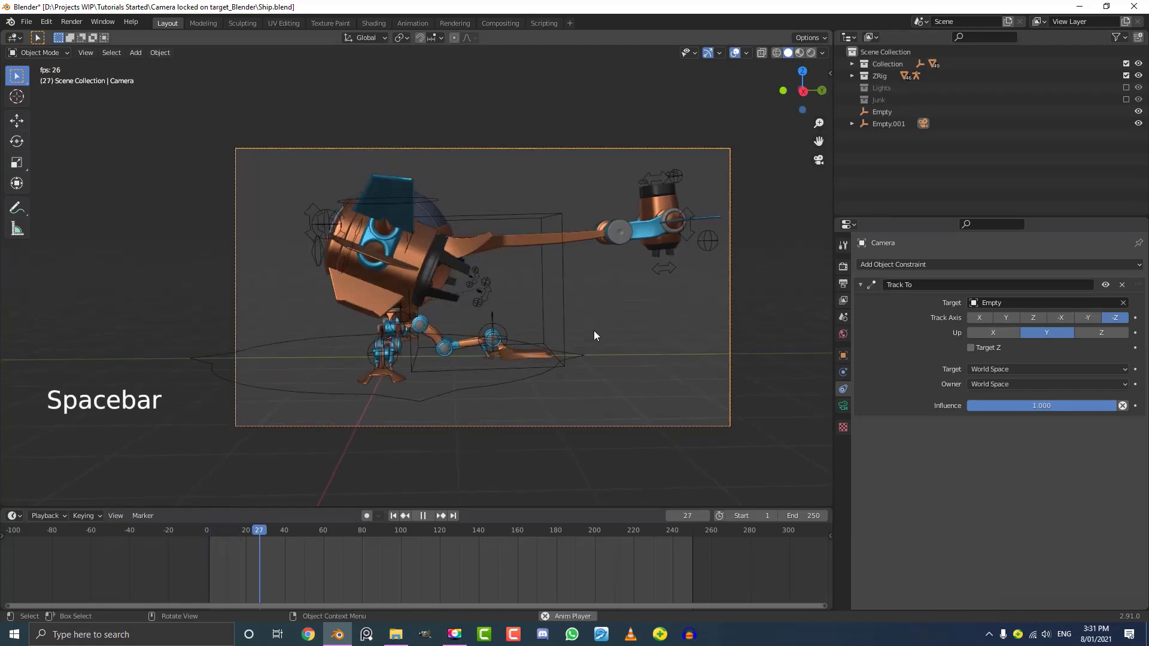
pyautogui.press('space')
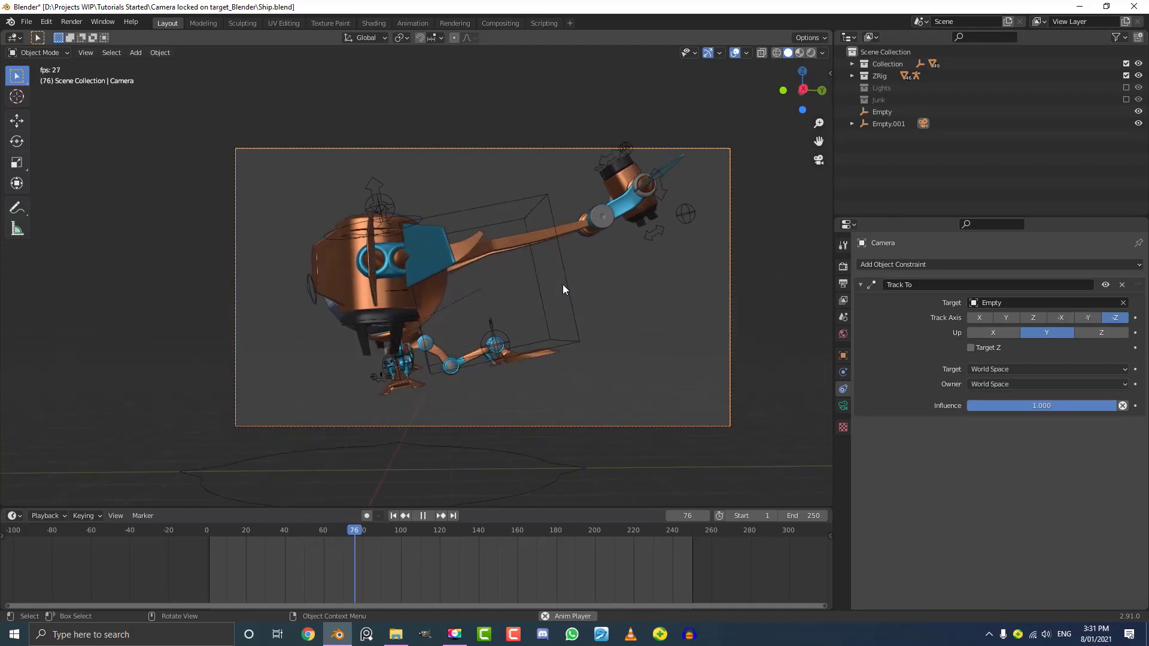
# Grab-move objects in the viewport, then select the Empty the camera tracks.
pyautogui.press('g')
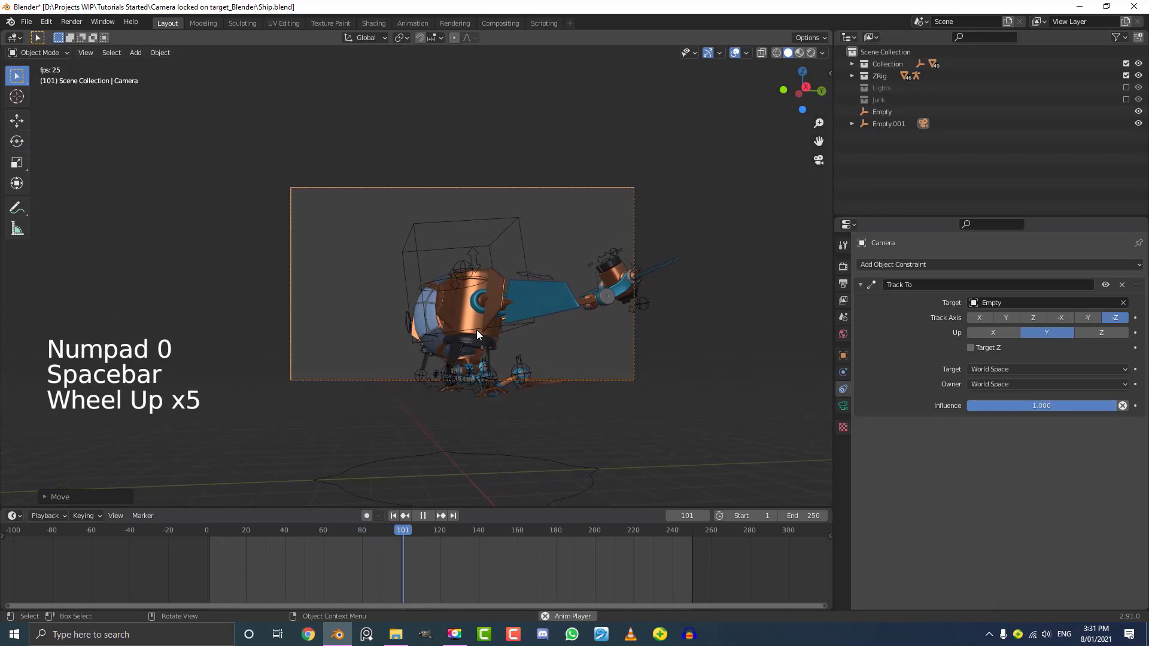
pyautogui.press('g')
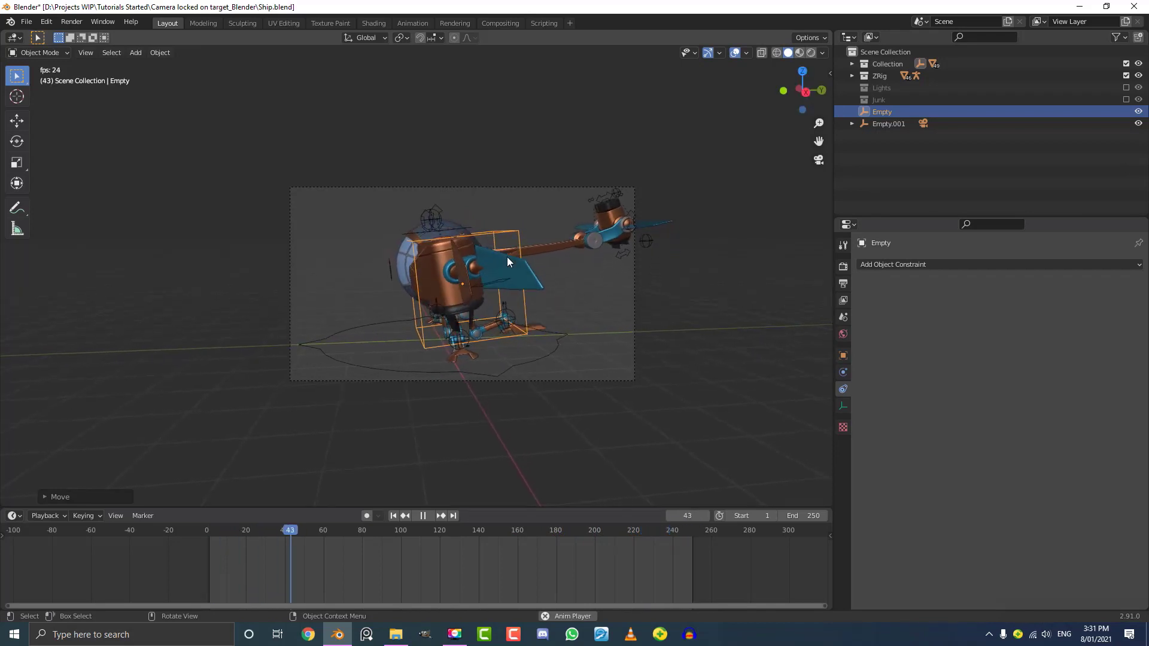
pyautogui.click(422, 515)
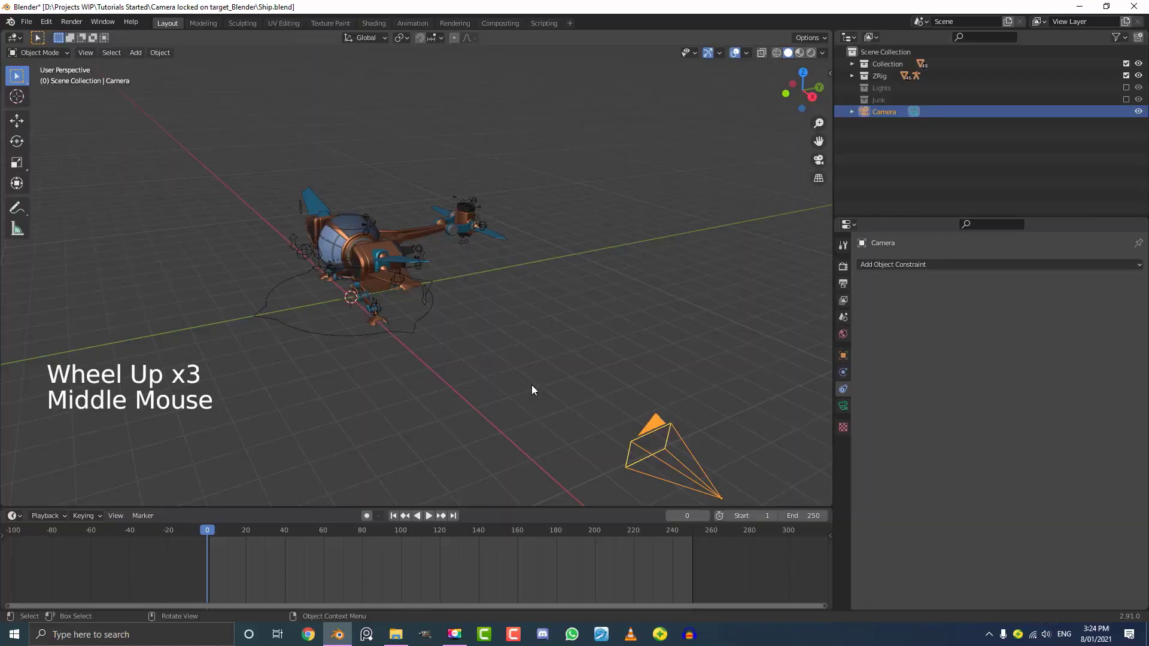
pyautogui.scroll(-3)
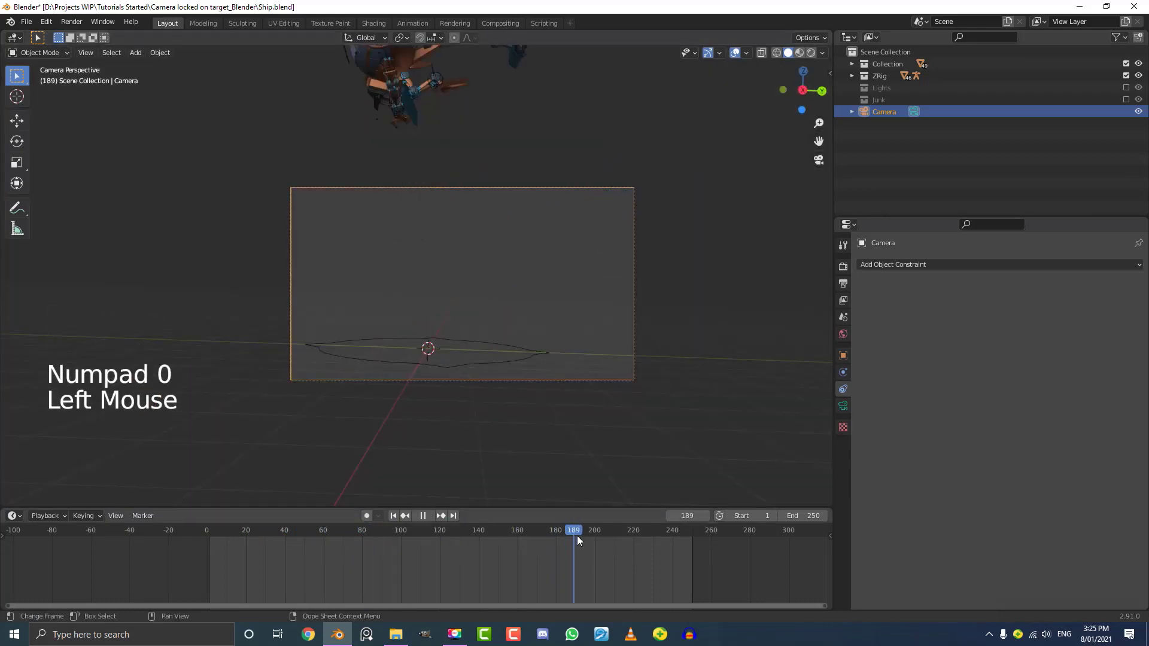
pyautogui.moveTo(574, 530); pyautogui.dragTo(597, 530)
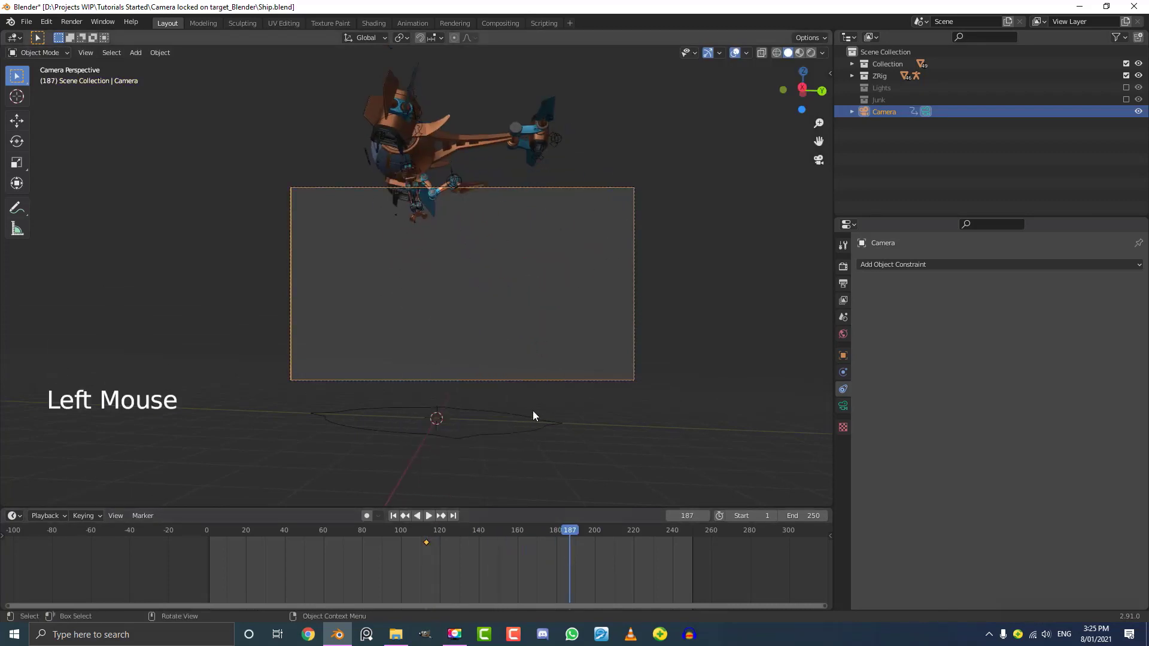
pyautogui.press('i')
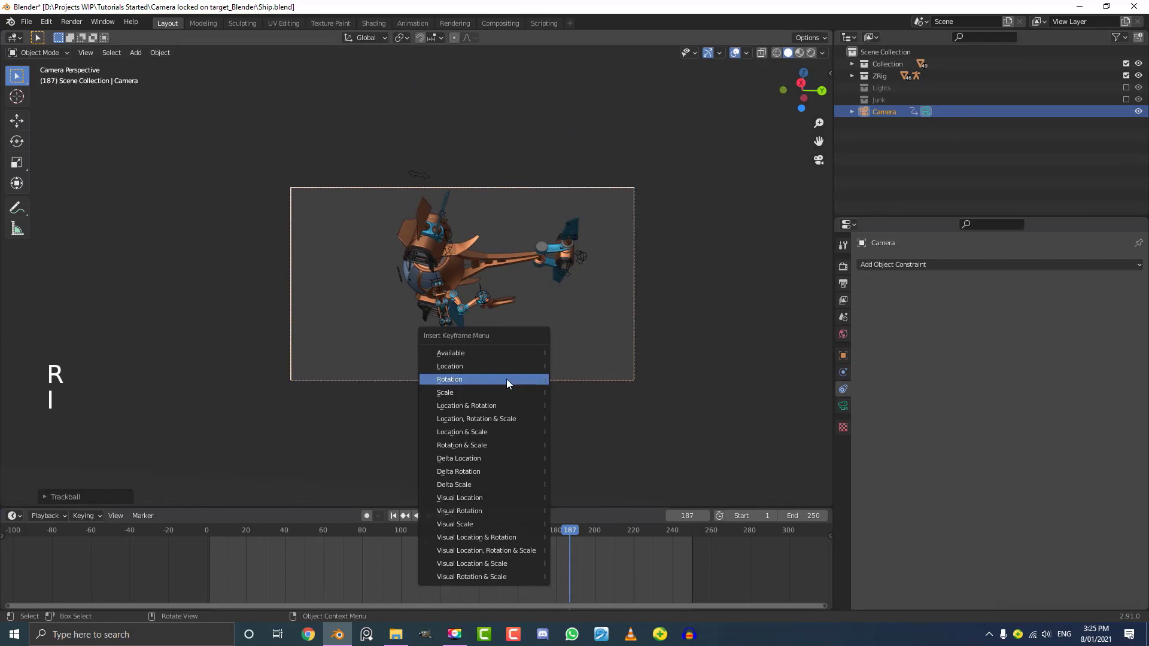
pyautogui.click(450, 379)
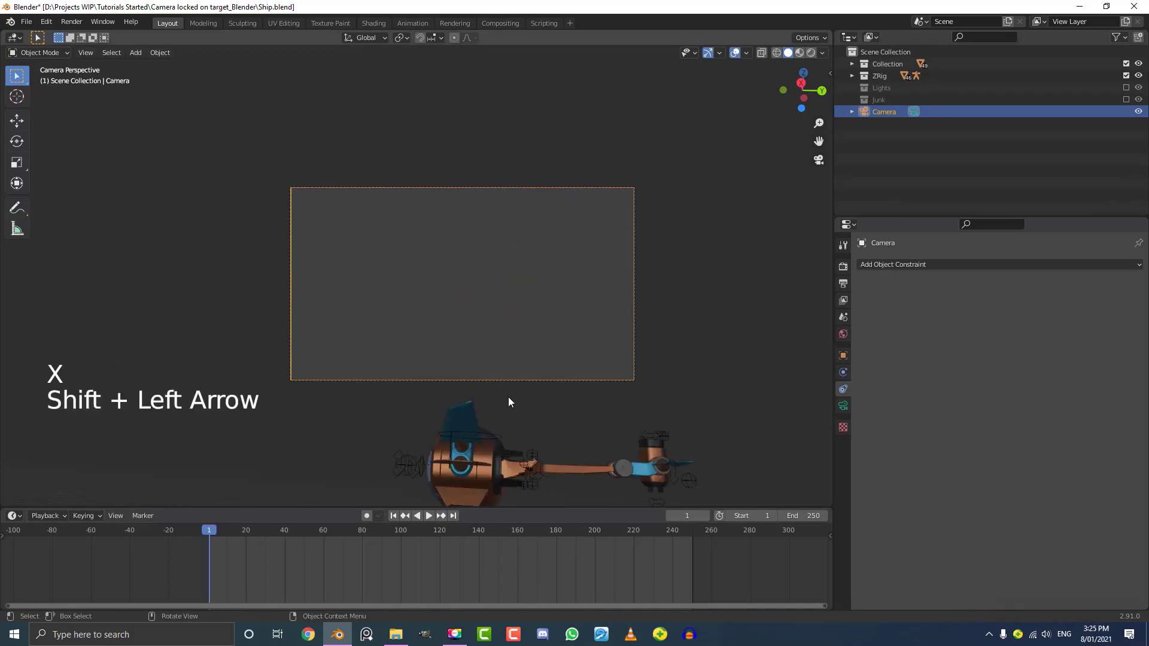
pyautogui.press('r')
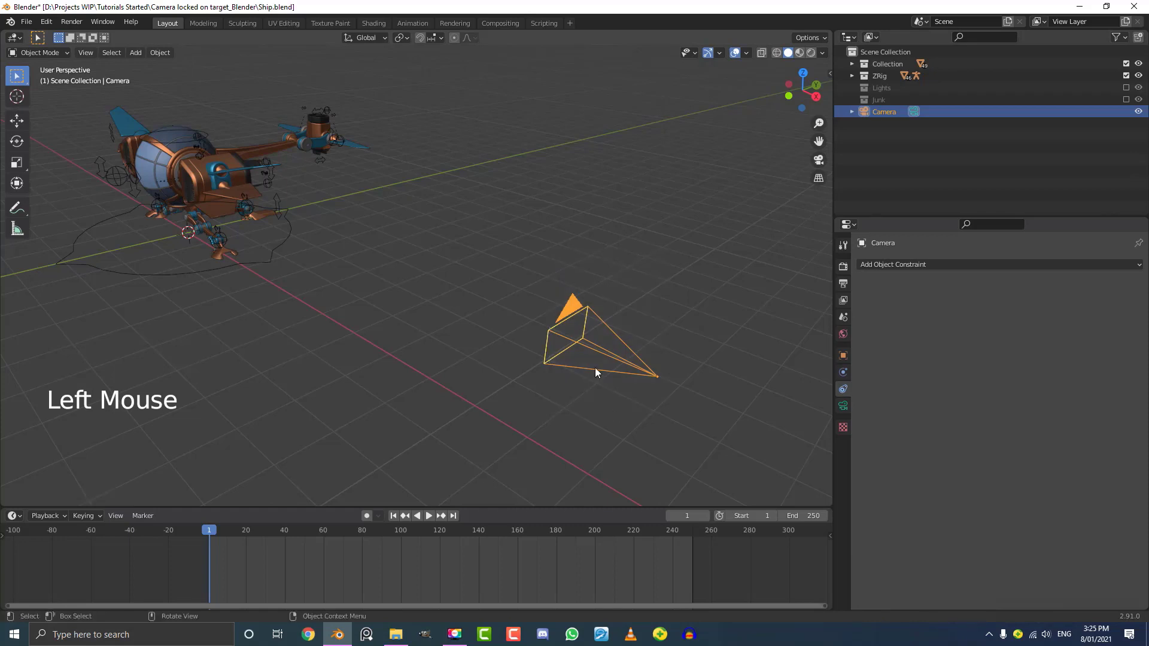
# Add a Track To object constraint to the camera in Object Constraint Properties.
pyautogui.scroll(-3)
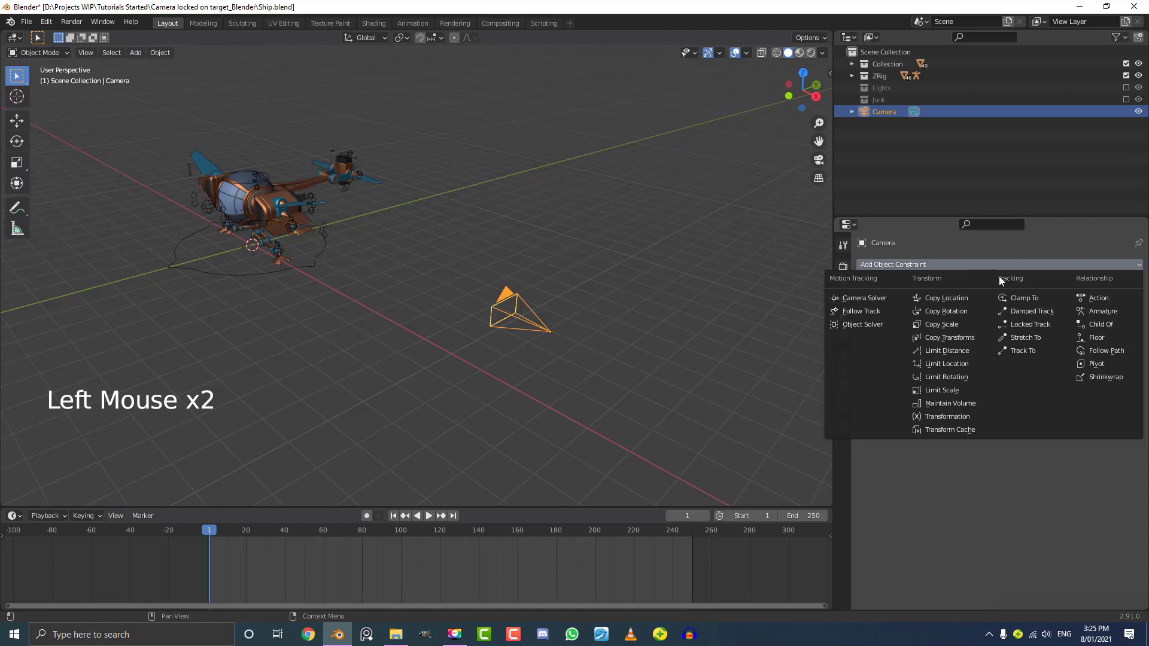
pyautogui.moveTo(1021, 350)
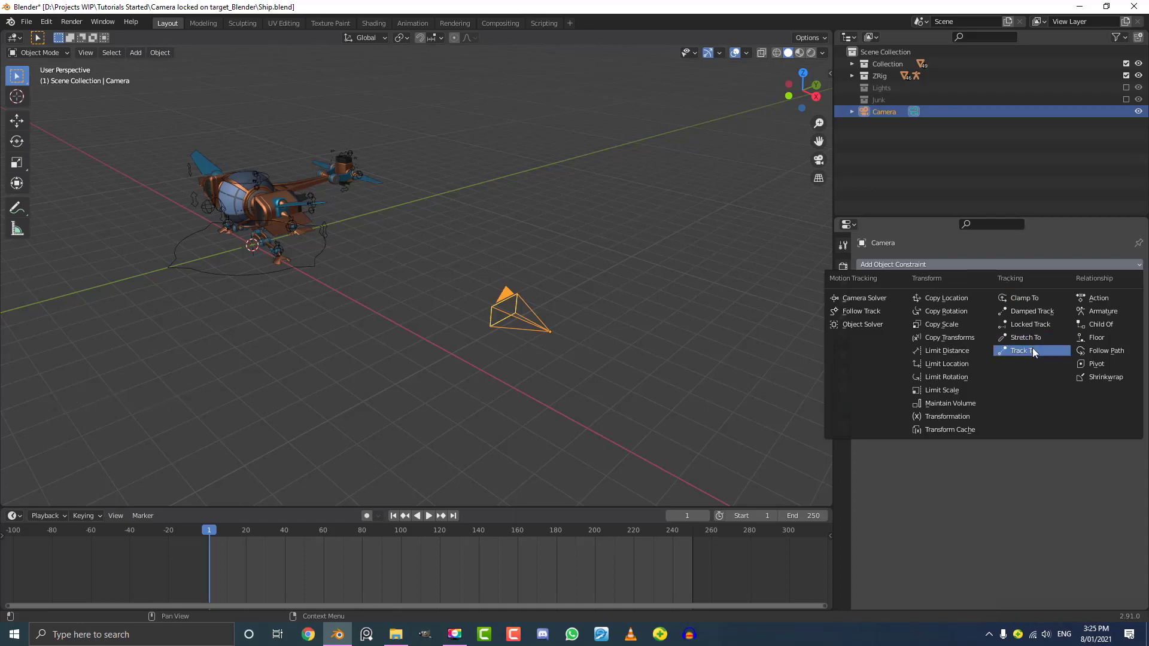
pyautogui.moveTo(1021, 366)
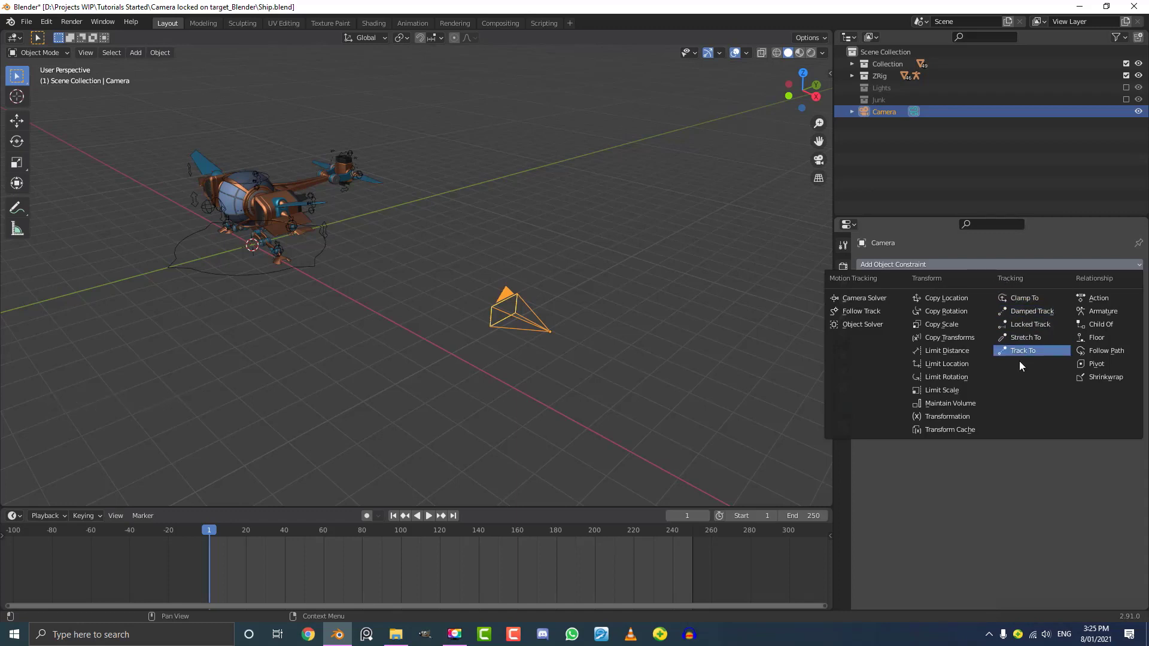
pyautogui.moveTo(1033, 354)
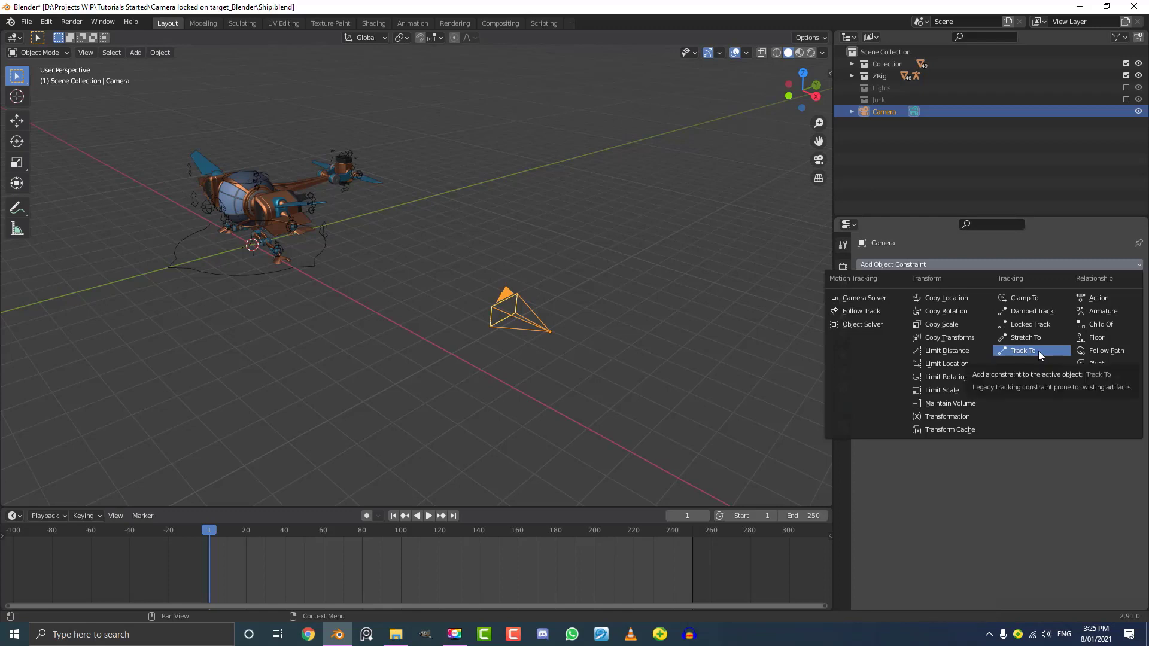
pyautogui.click(1023, 350)
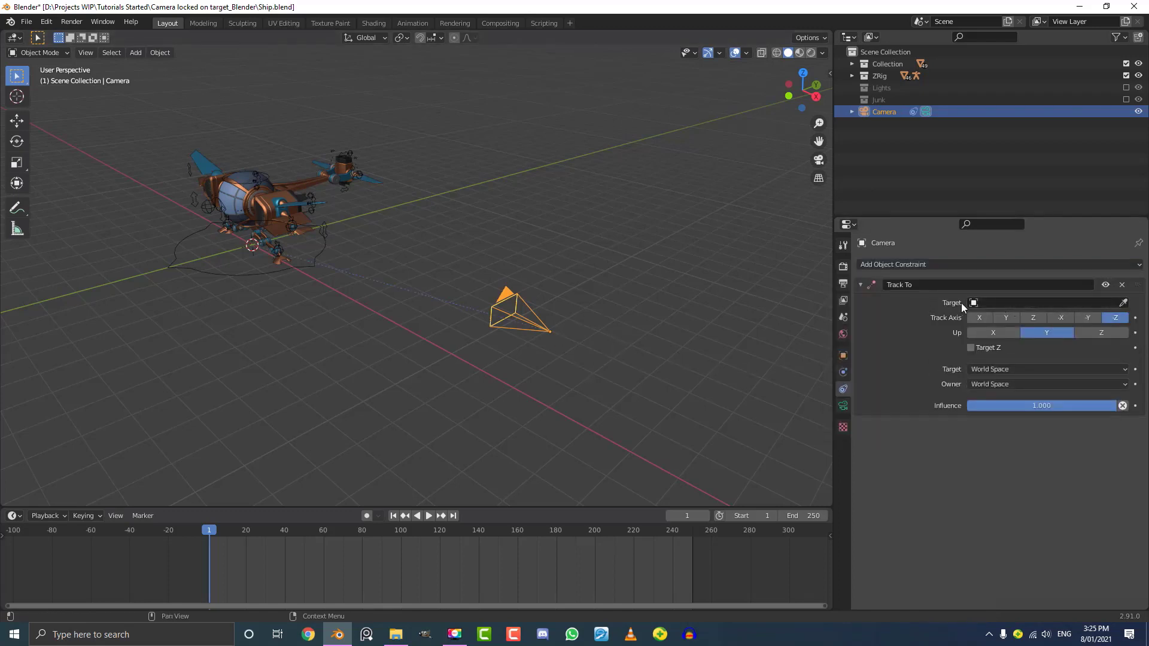
# Set the Track To target to the Cabin via eyedropper, then verify during playback.
pyautogui.click(1124, 302)
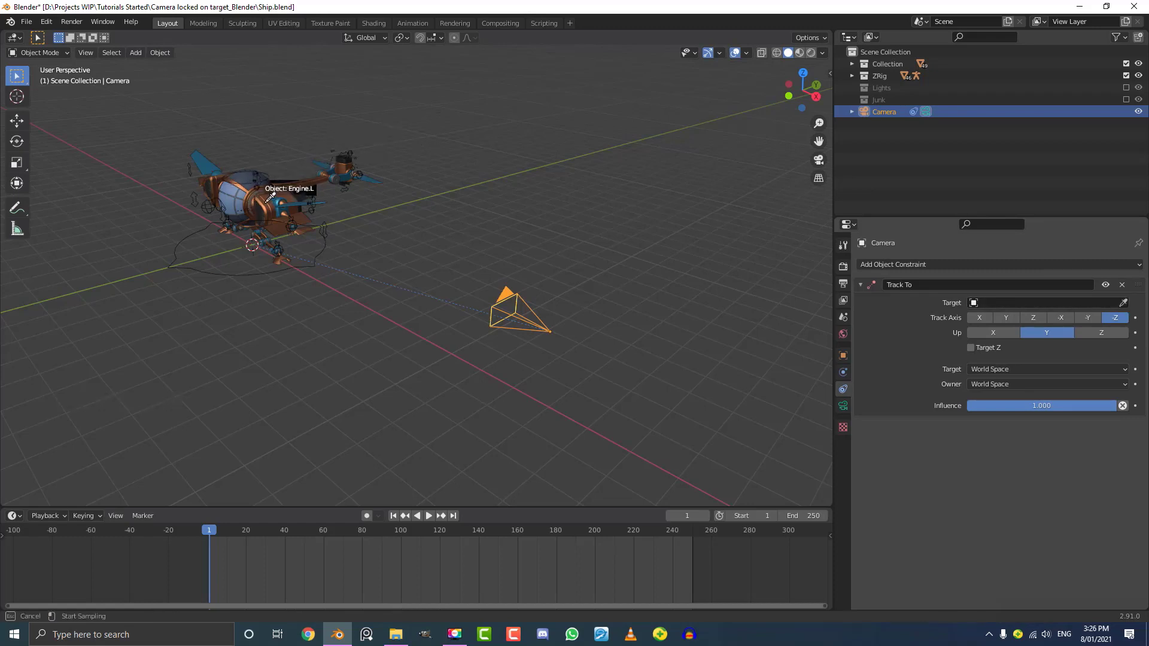
pyautogui.moveTo(252, 189)
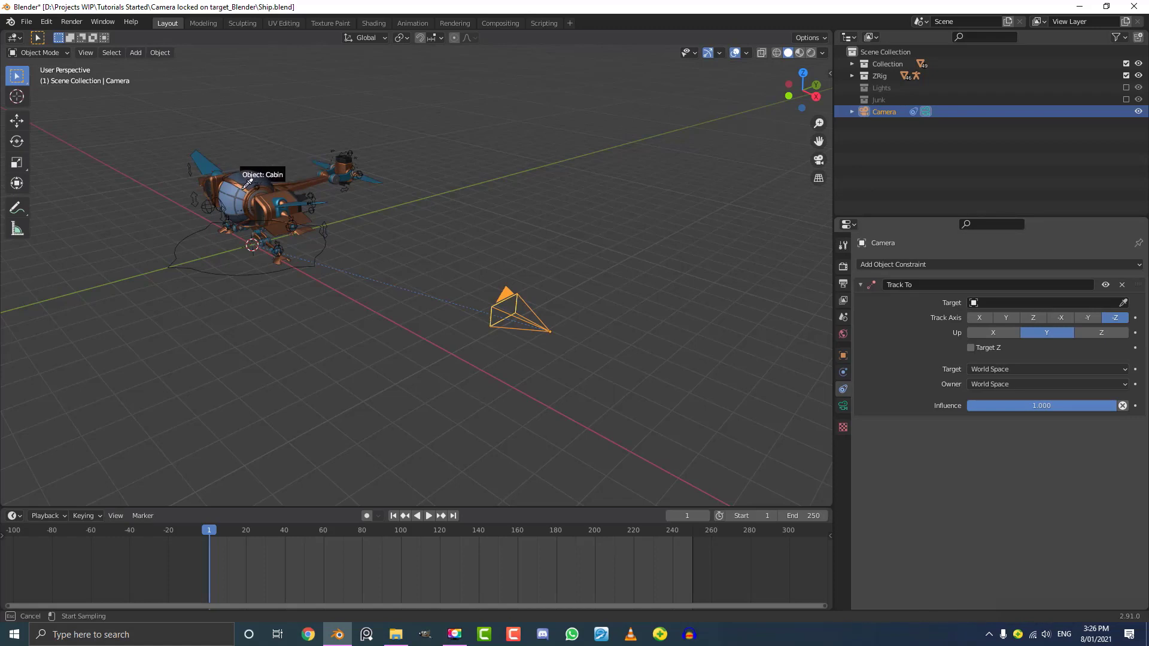
pyautogui.click(249, 183)
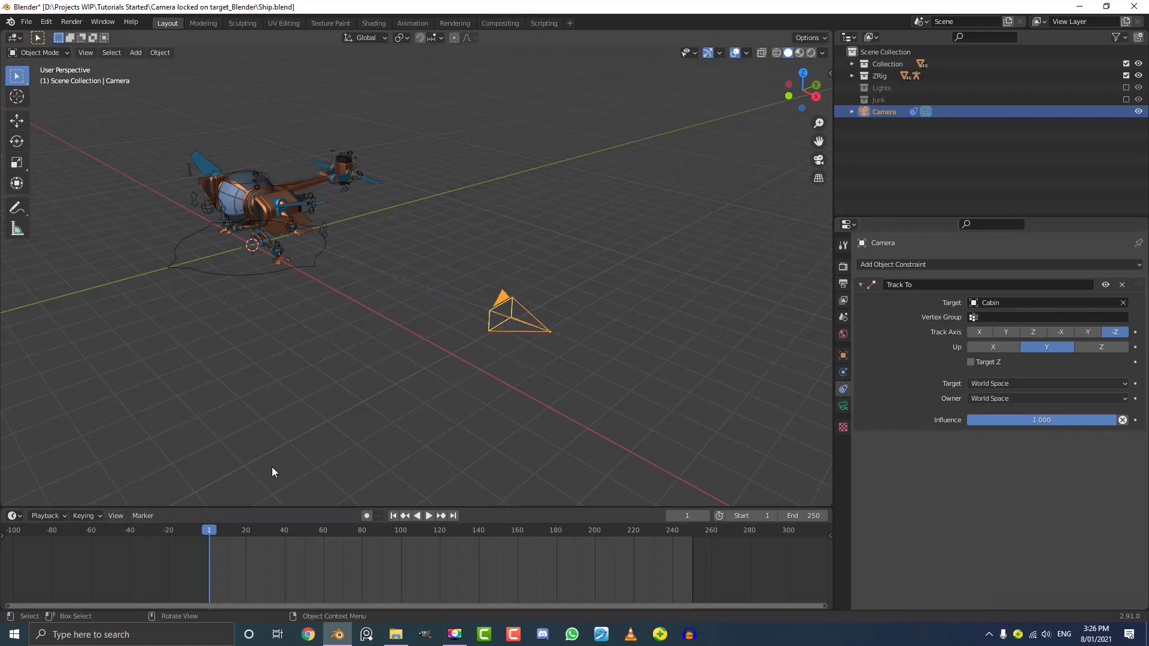
pyautogui.press('space')
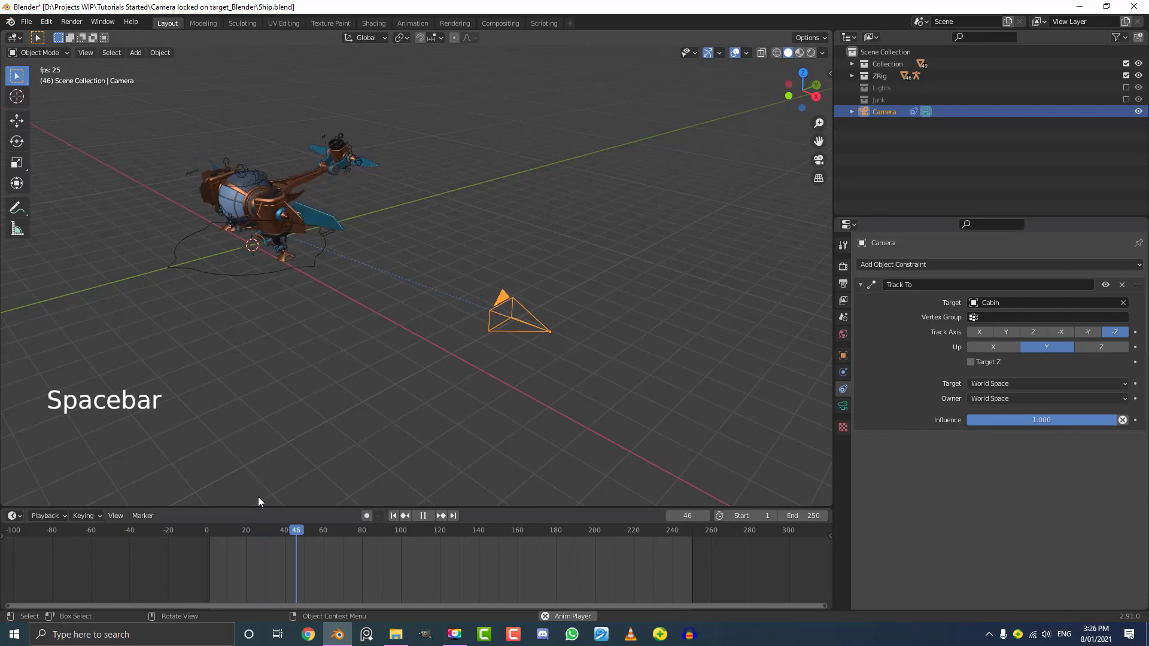
pyautogui.scroll(-3)
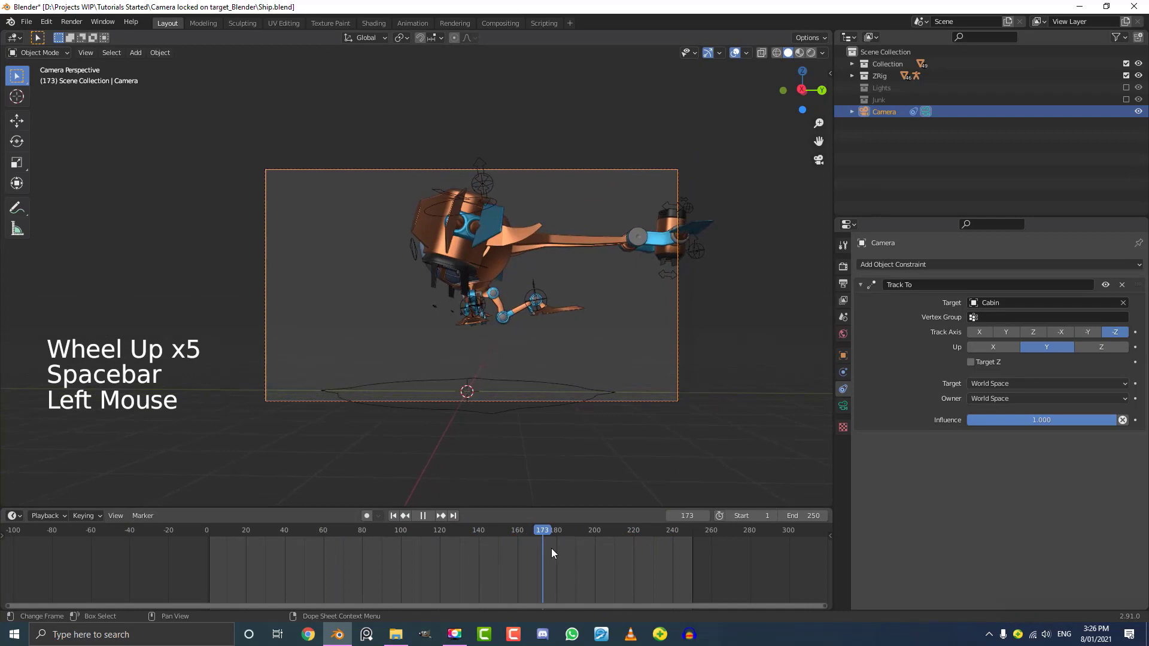
pyautogui.press('space')
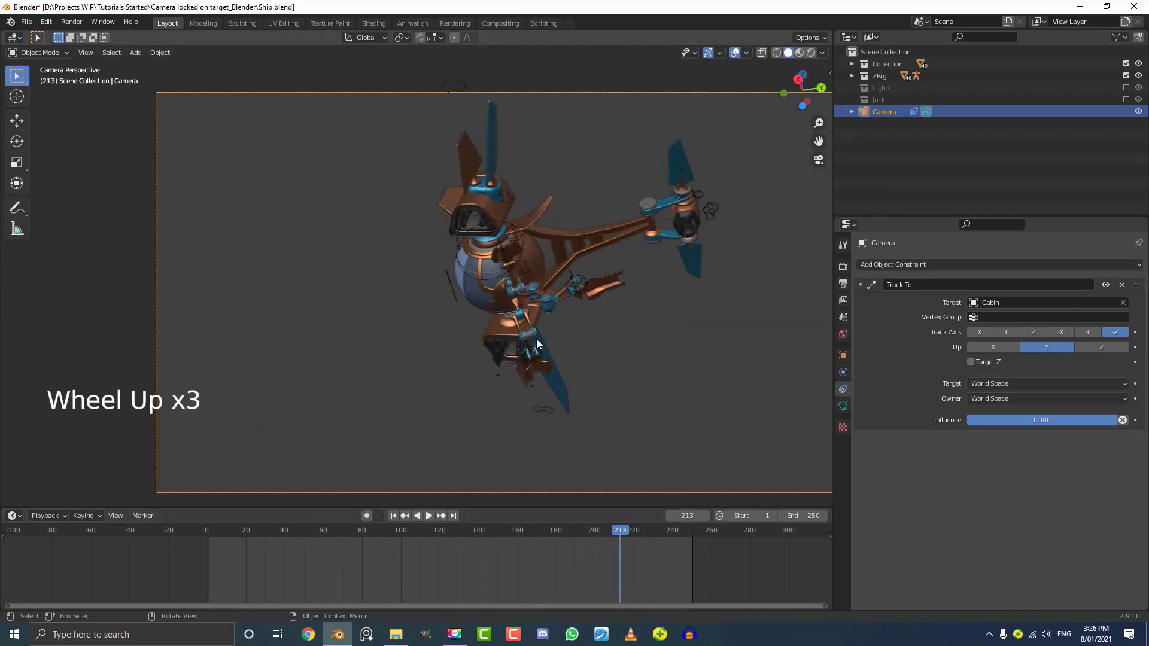
pyautogui.scroll(-3)
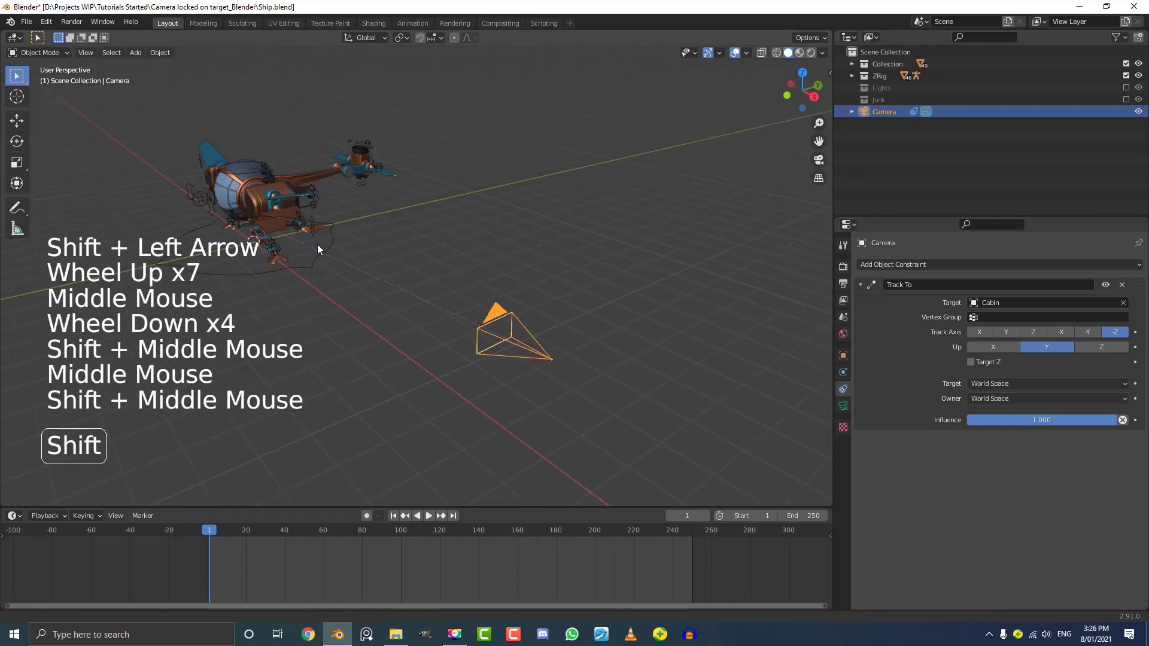
# Add a cube Empty at the ship and Shift-select the Cabin as active.
pyautogui.press('shift+a')
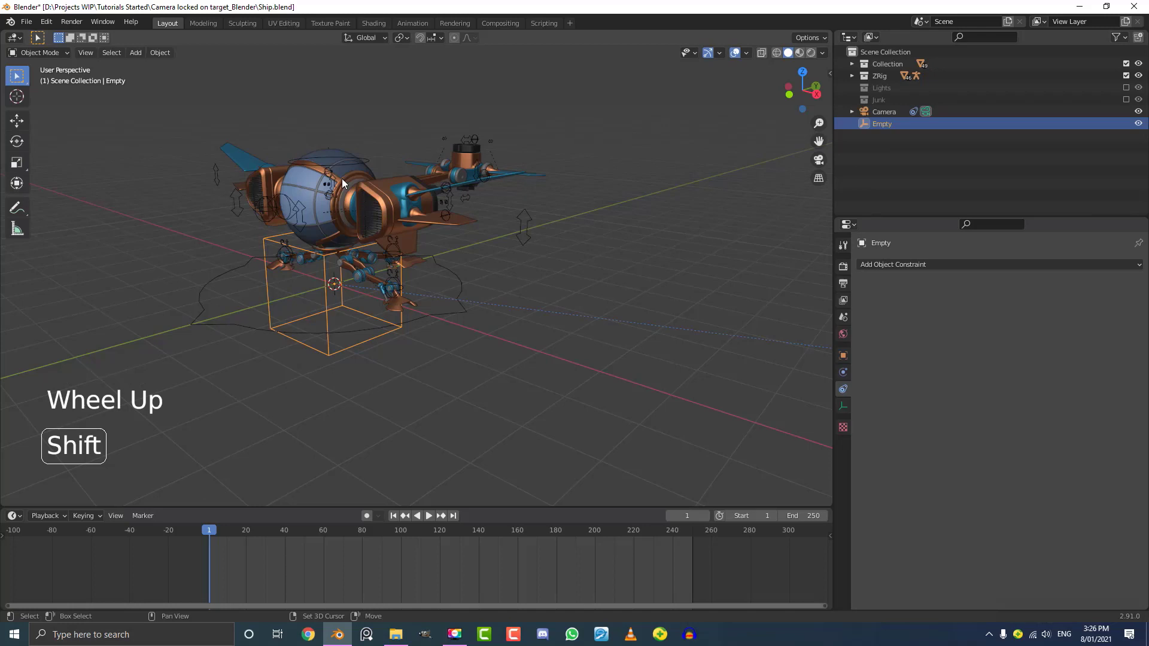
pyautogui.click(359, 180)
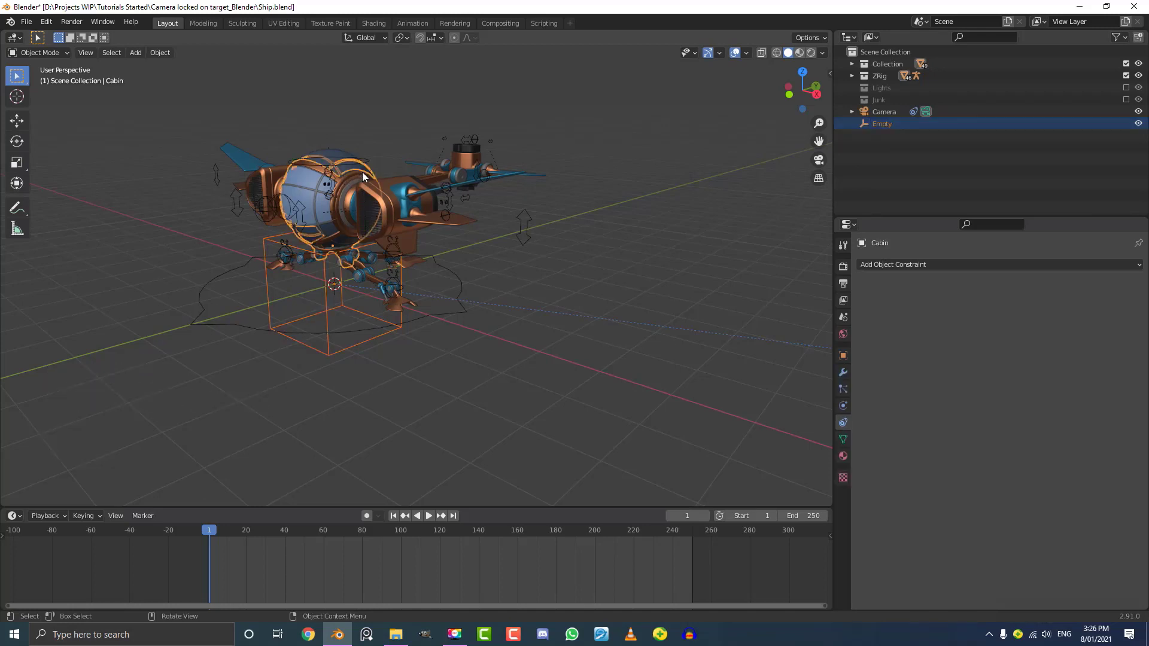
# Parent the Empty to the Cabin with Ctrl+P Object, check playback, reselect the Empty.
pyautogui.press('ctrl+p')
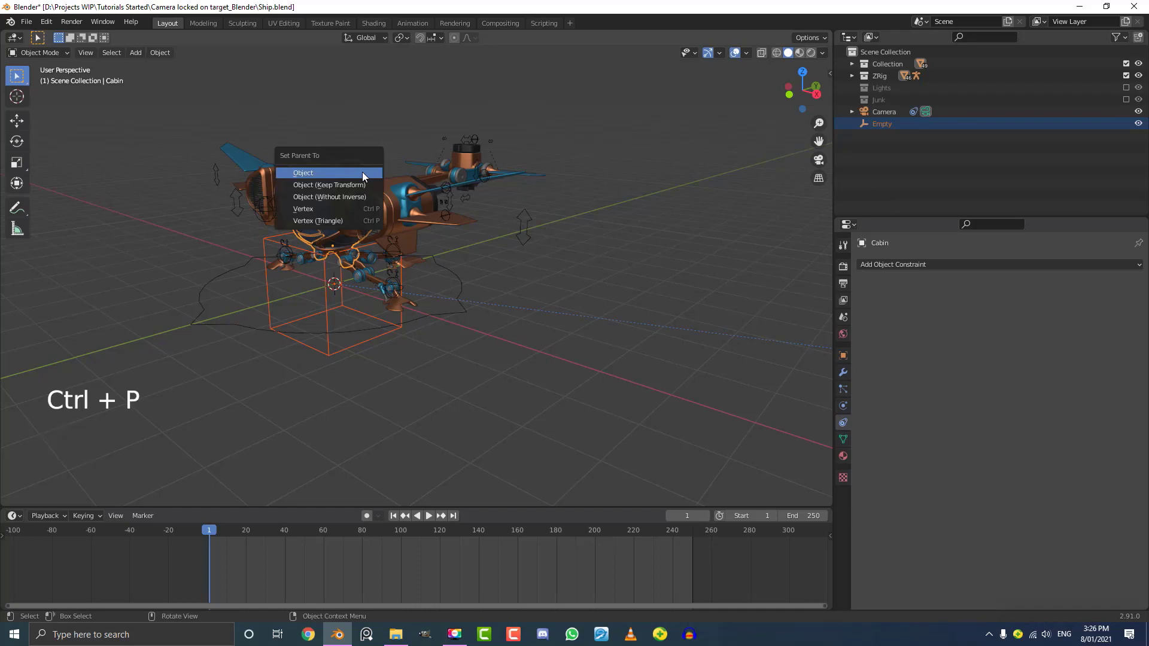
pyautogui.click(303, 173)
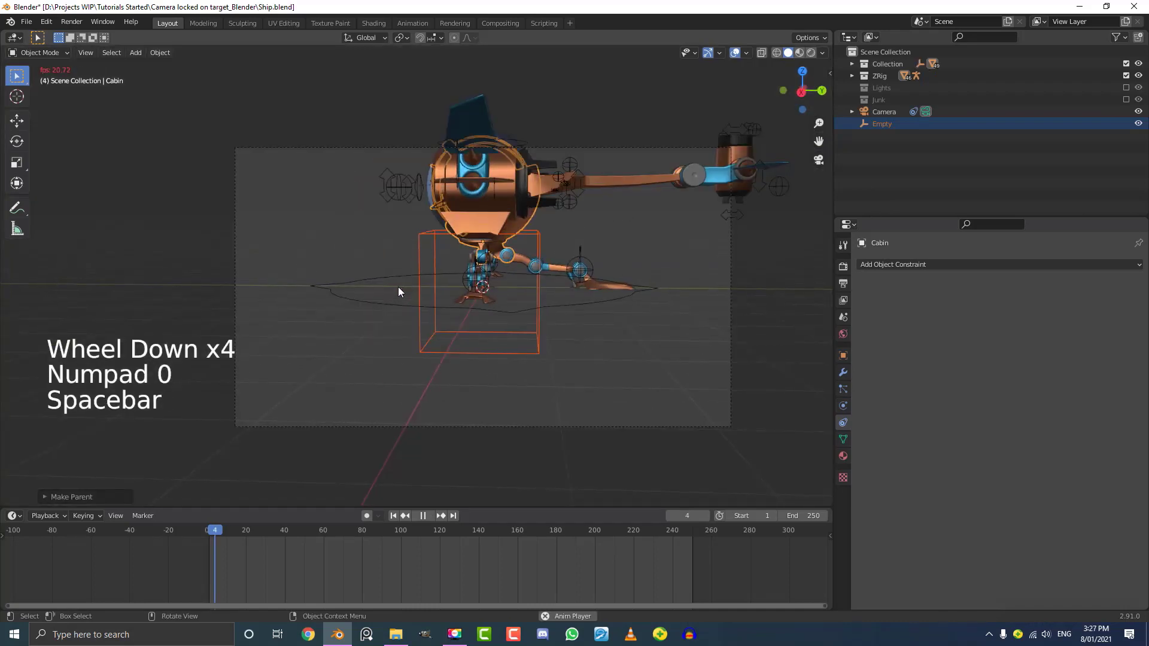
pyautogui.press('space')
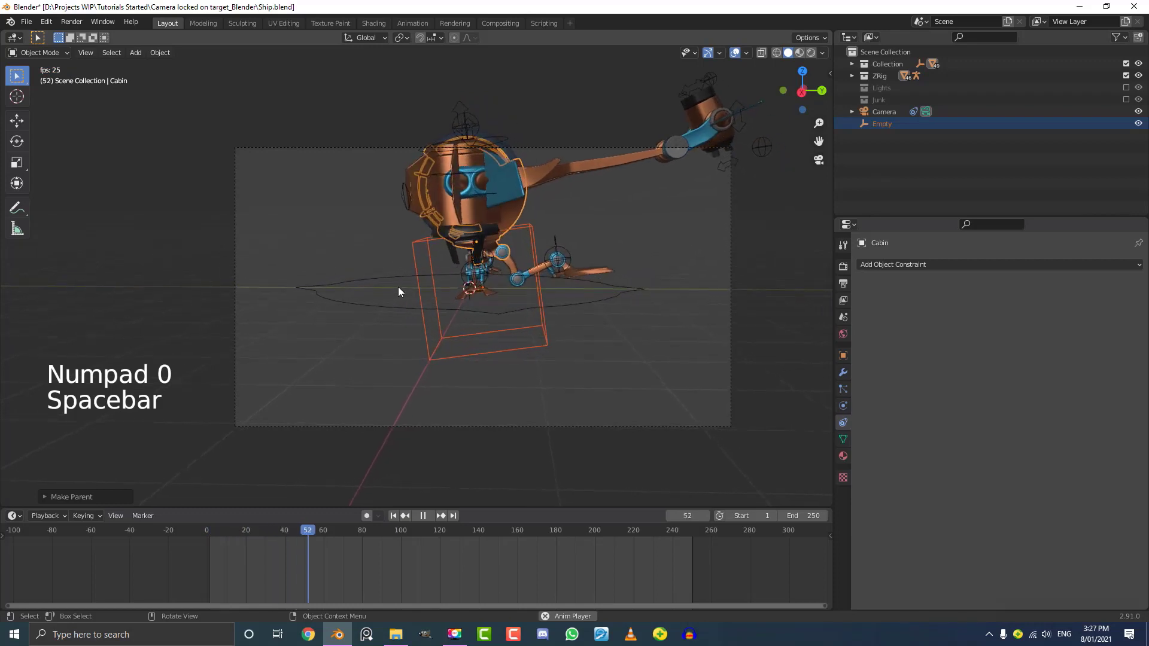
pyautogui.press('space')
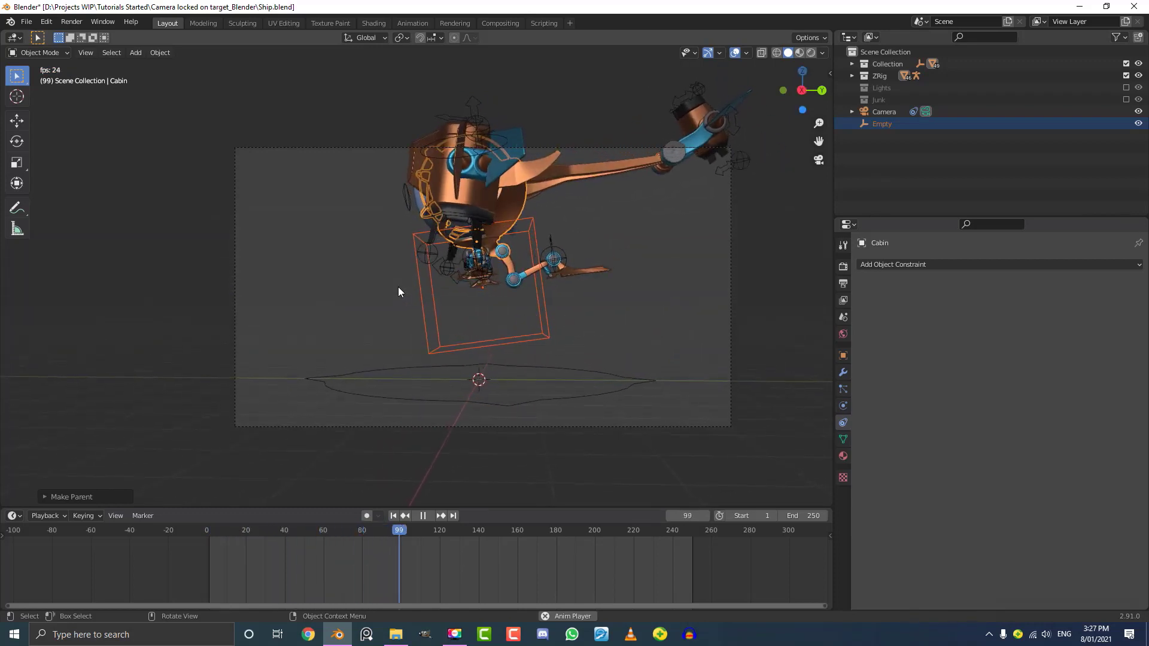
pyautogui.click(422, 515)
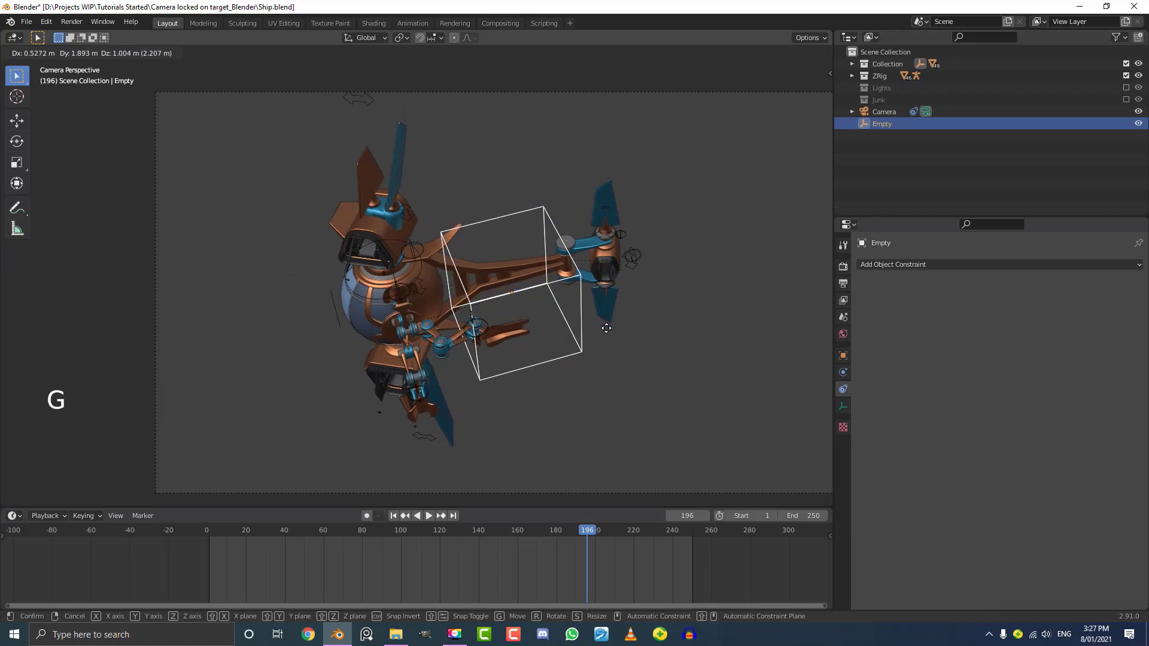
# Replay from frame 1 to confirm the Empty follows the ship, then select the camera.
pyautogui.press('shift+Left')
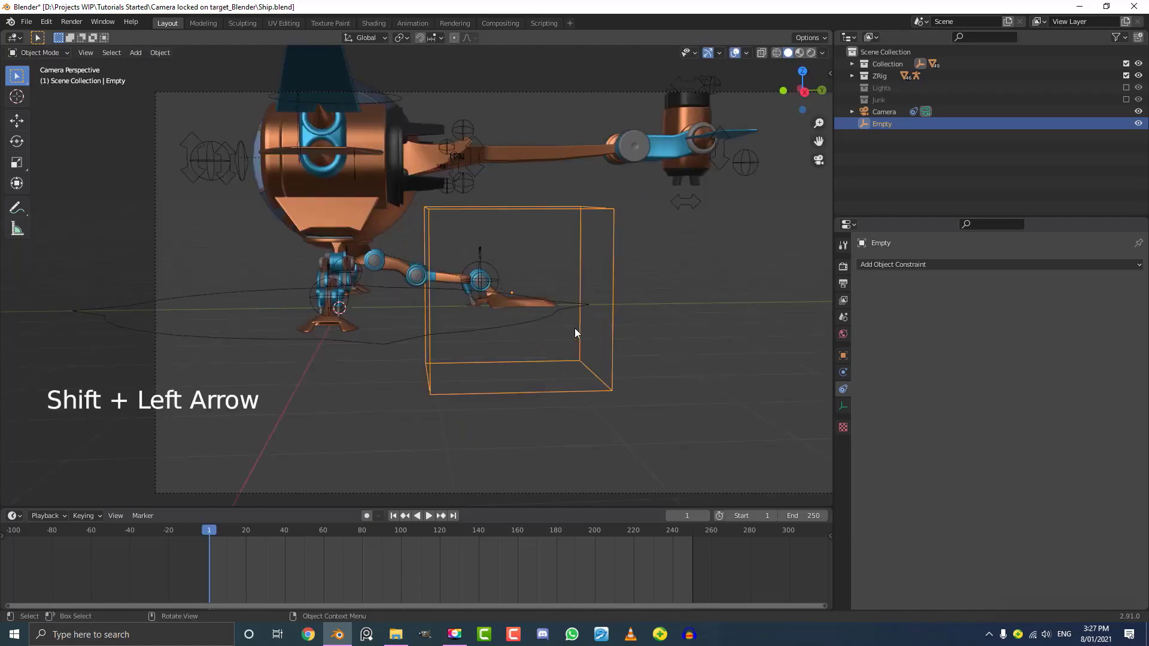
pyautogui.press('space')
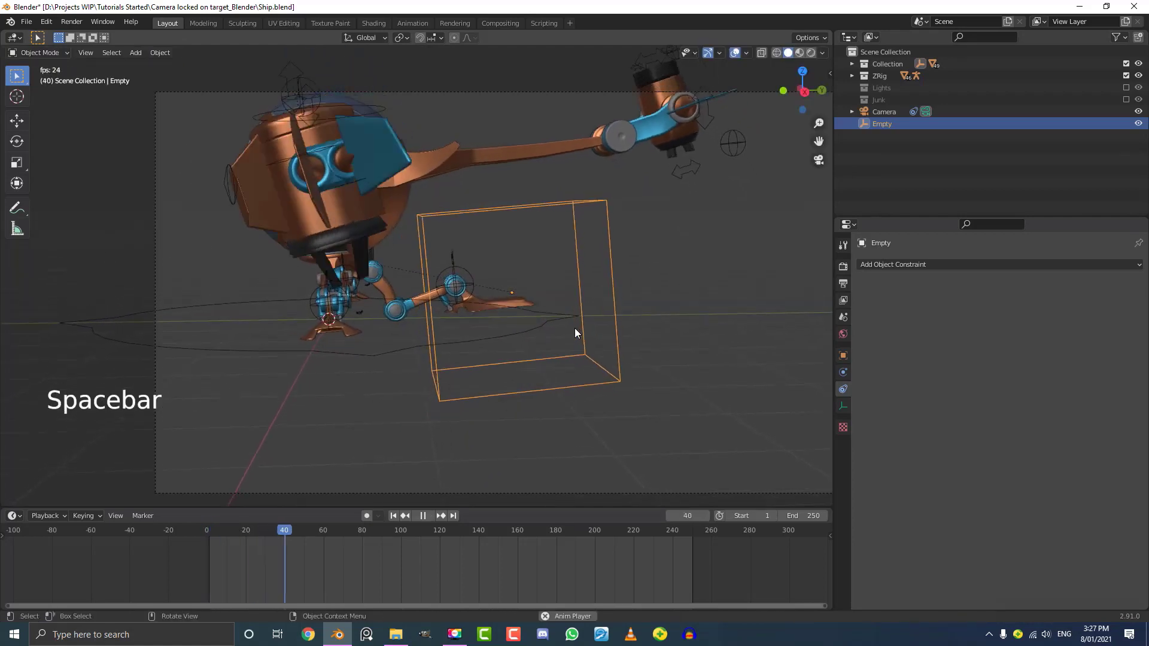
pyautogui.press('space')
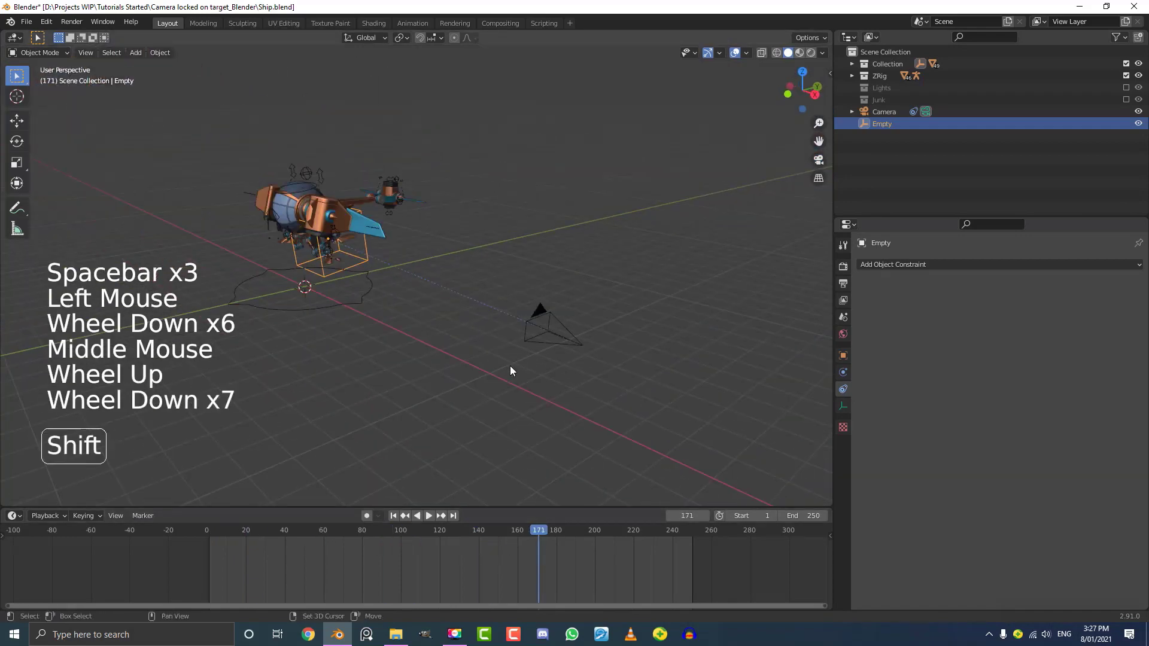
pyautogui.click(539, 315)
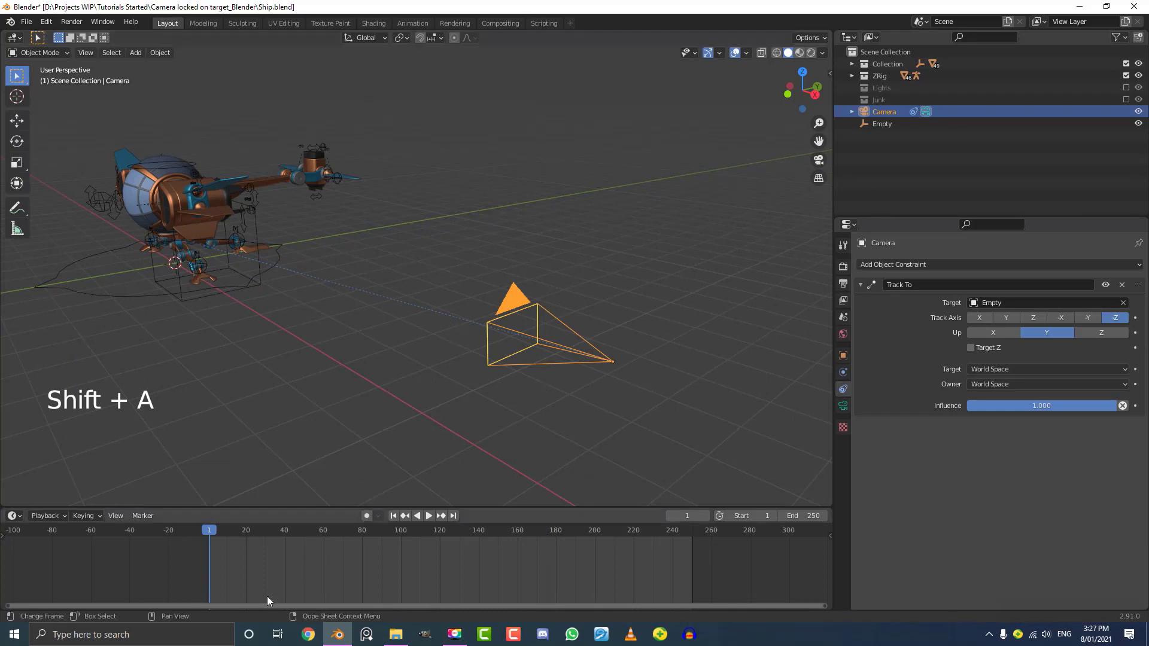
# Snap the 3D cursor to the camera and add cube empty Empty.001 there.
pyautogui.press('shift+s')
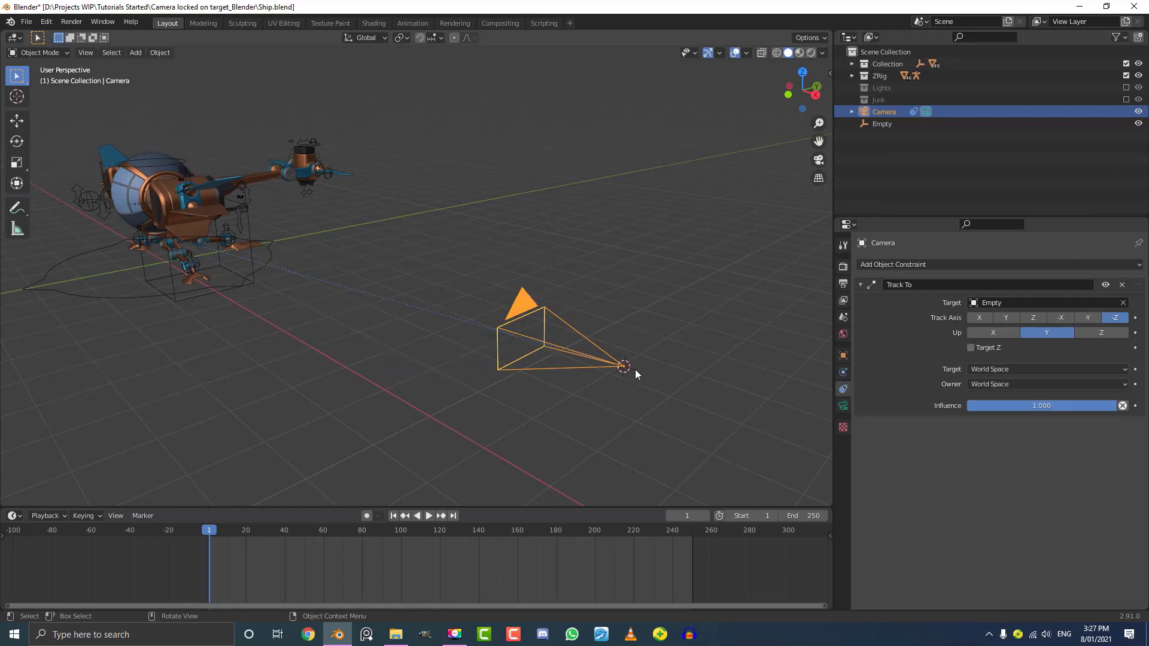
pyautogui.press('shift+a')
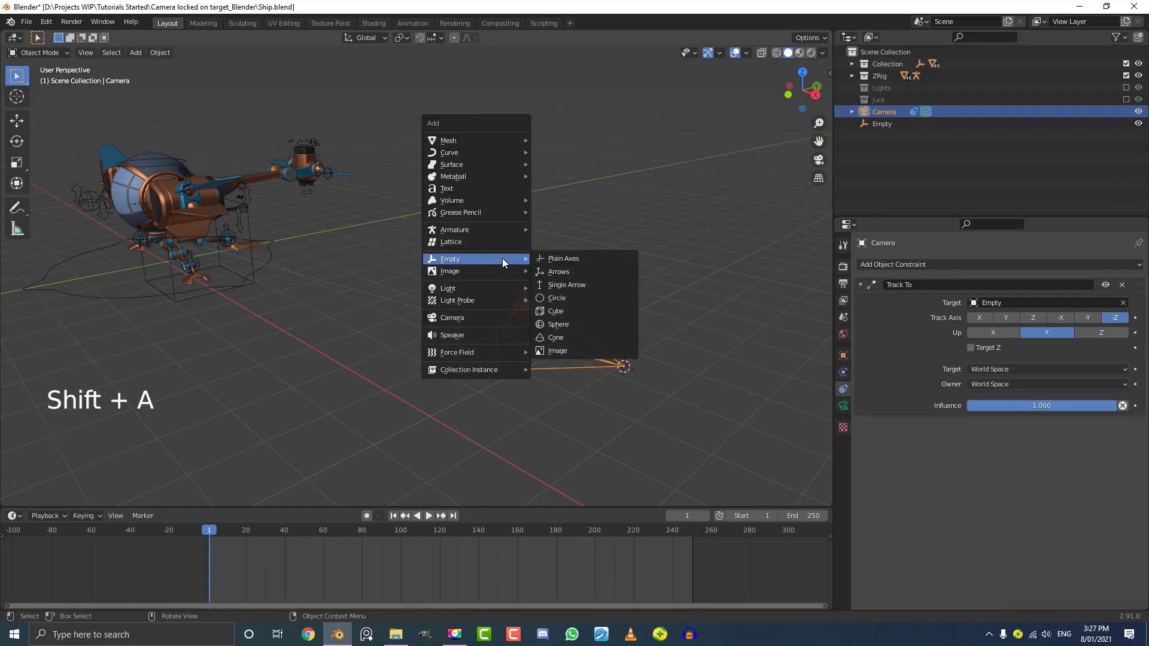
pyautogui.moveTo(555, 311)
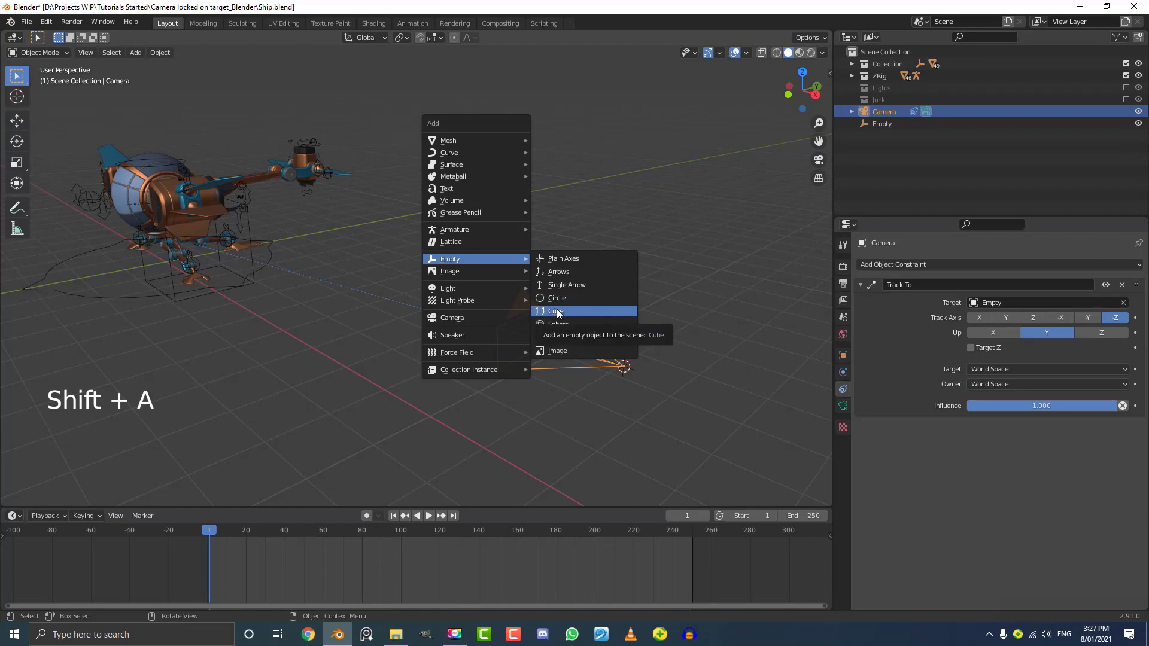
pyautogui.click(559, 311)
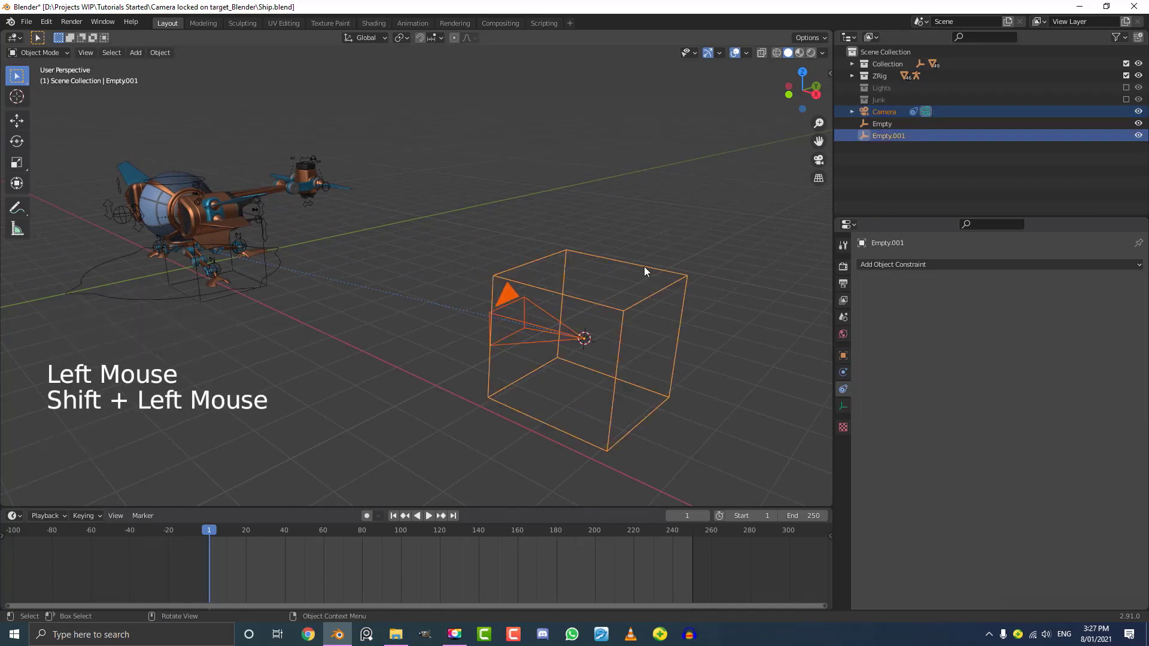
# Parent the camera to Empty.001 using Object (Keep Transform), then start playback.
pyautogui.press('ctrl+p')
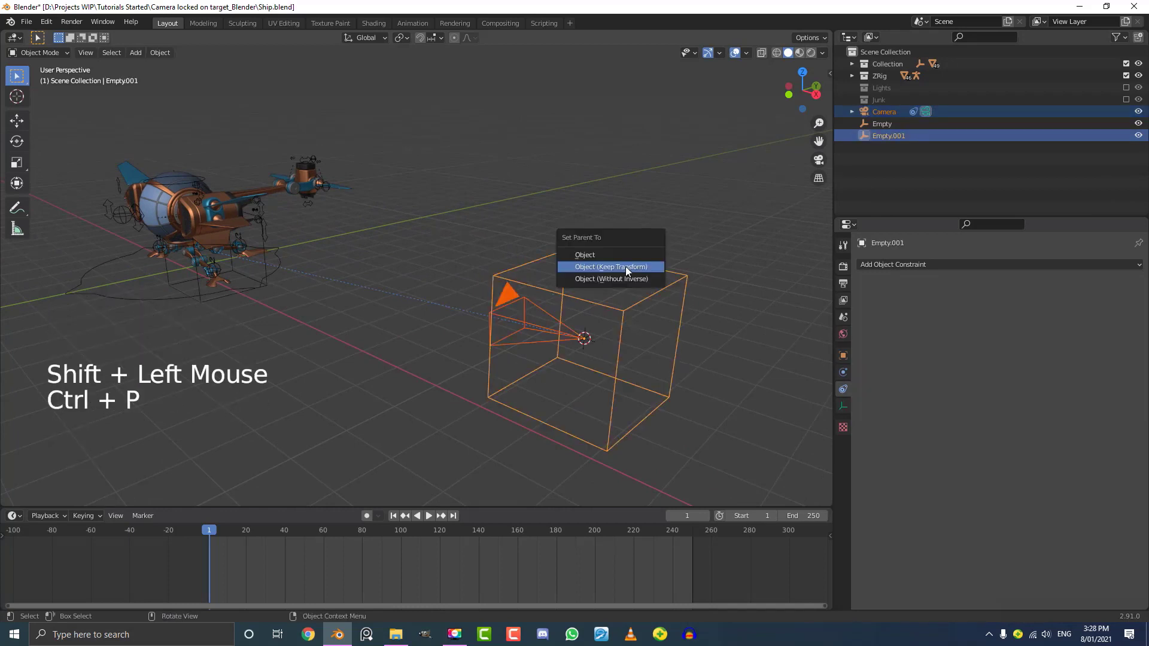
pyautogui.click(610, 266)
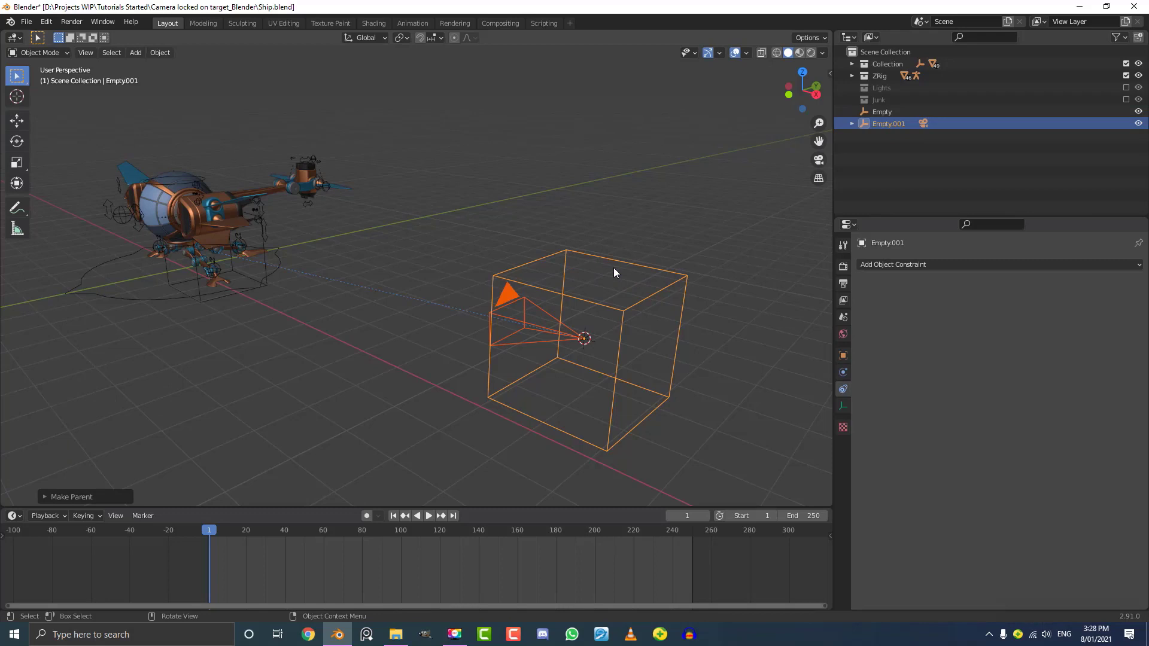
pyautogui.press('space')
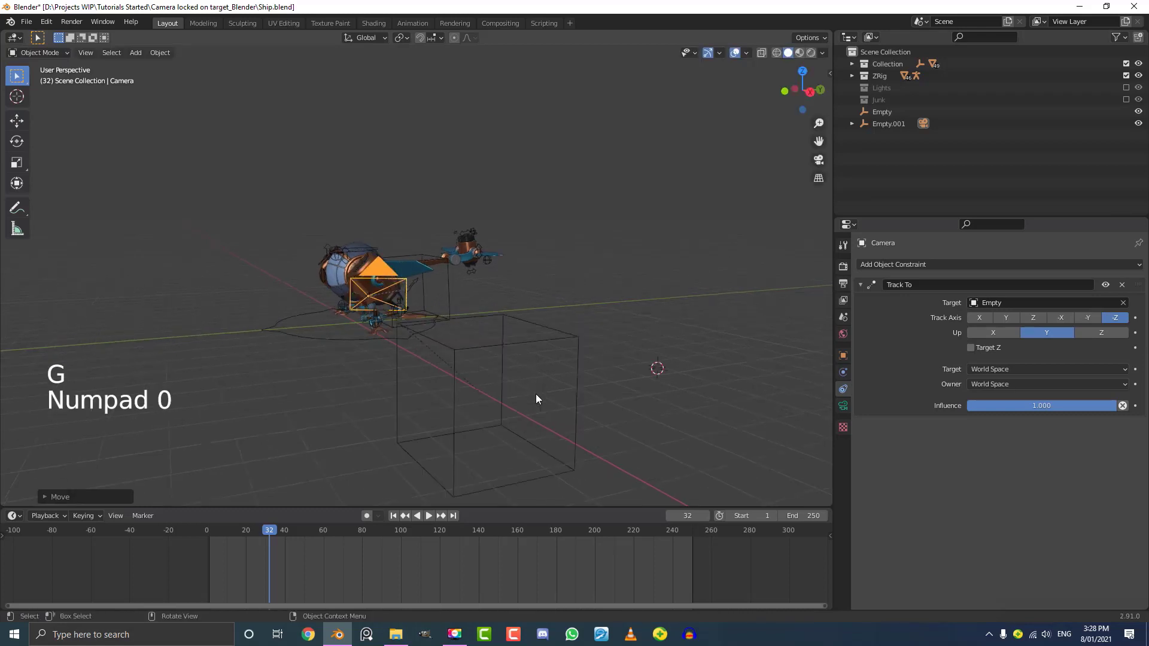
# Look through the camera and replay the animation, checking the flying ship stays framed.
pyautogui.press('space')
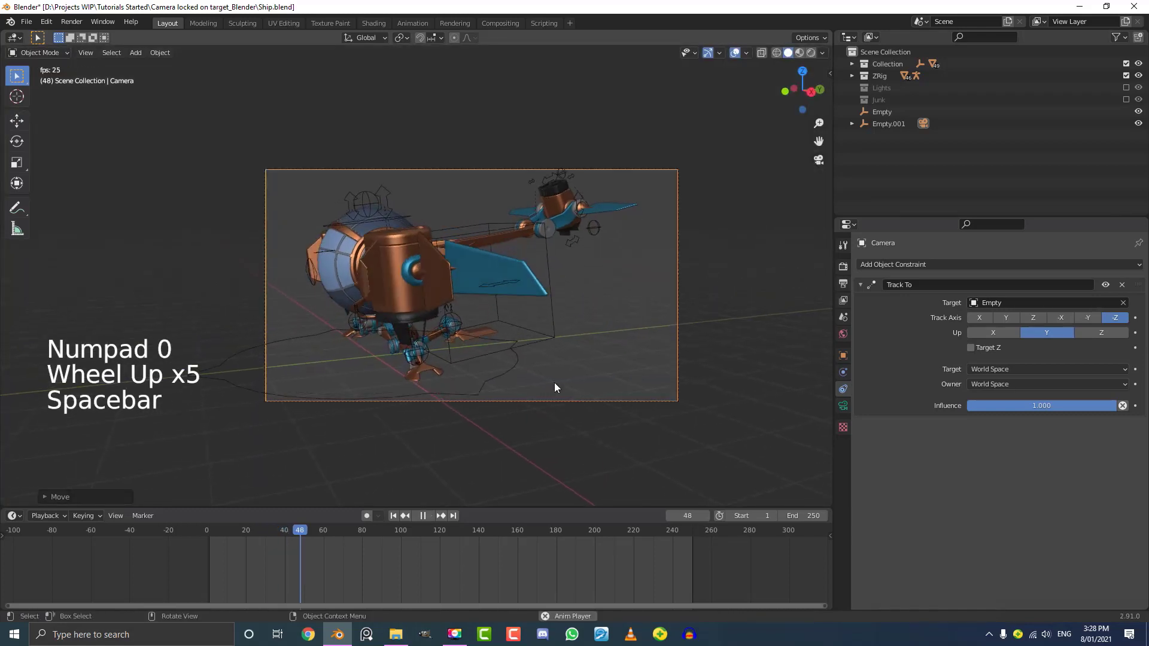
pyautogui.press('space')
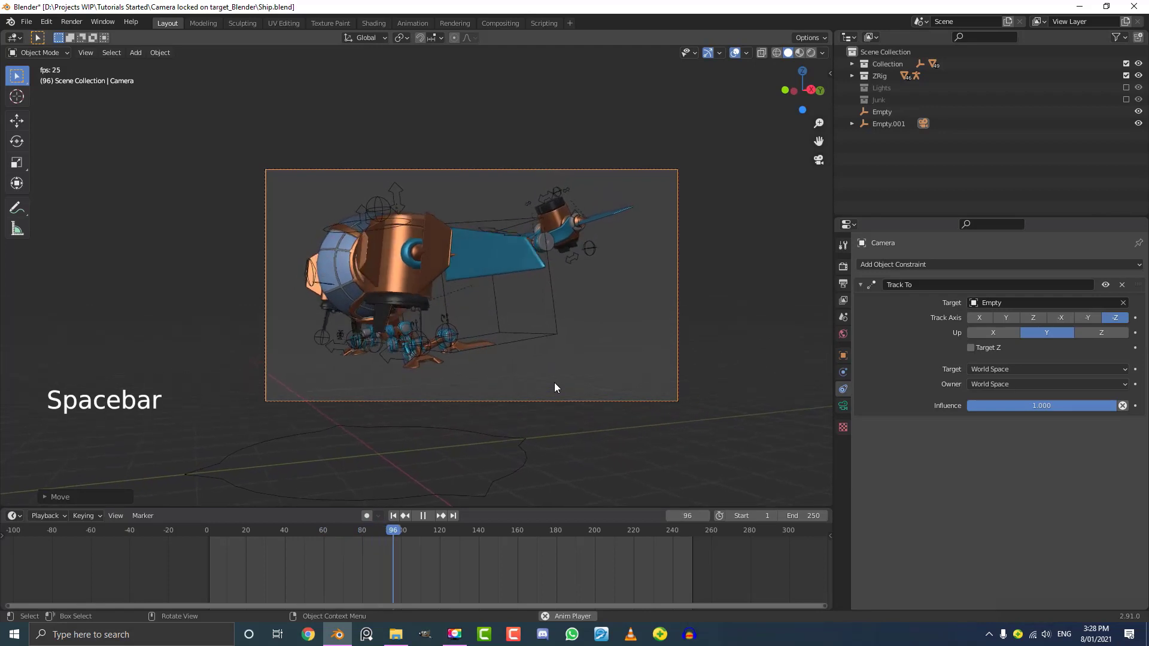
pyautogui.press('space')
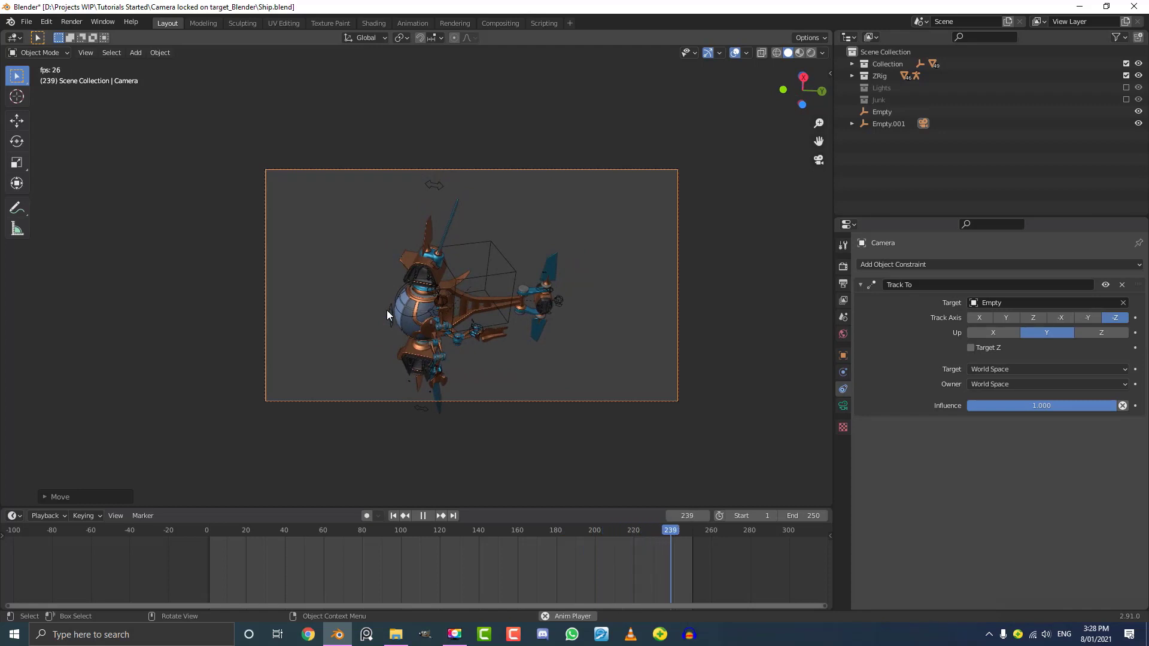
pyautogui.press('space')
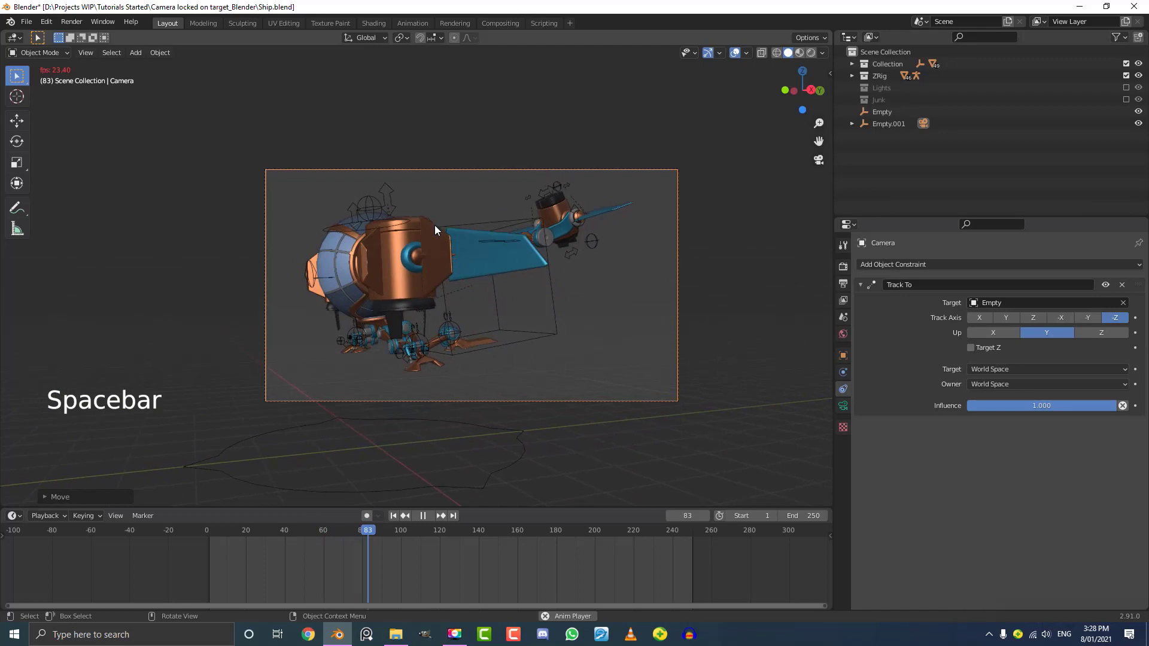
pyautogui.press('space')
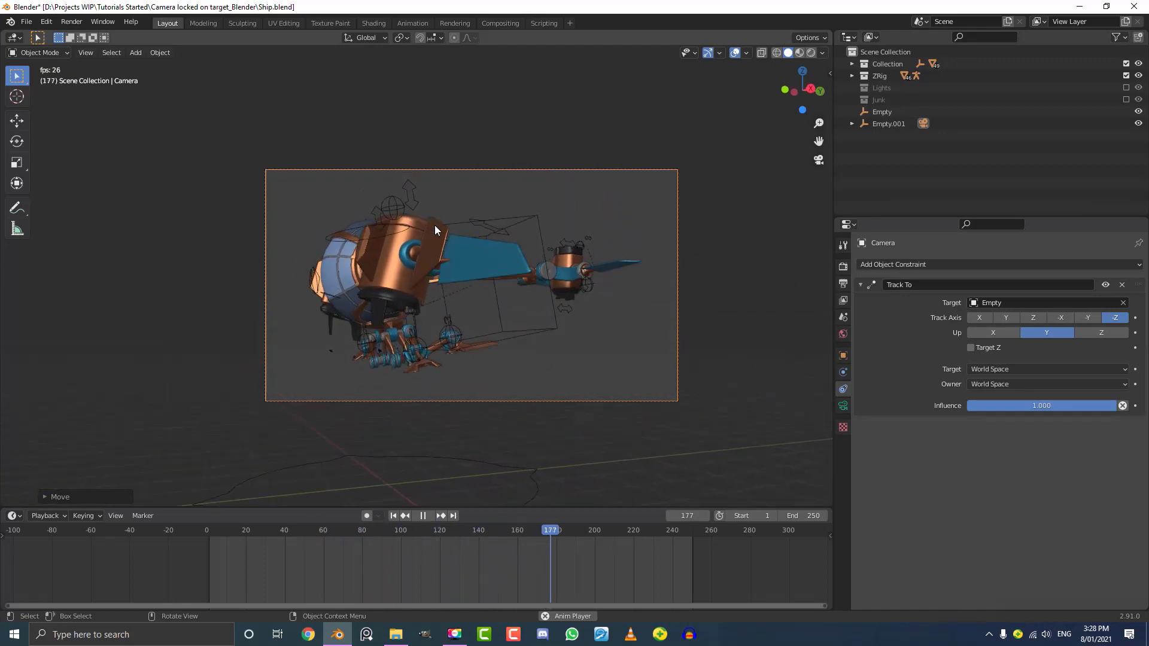
pyautogui.click(422, 515)
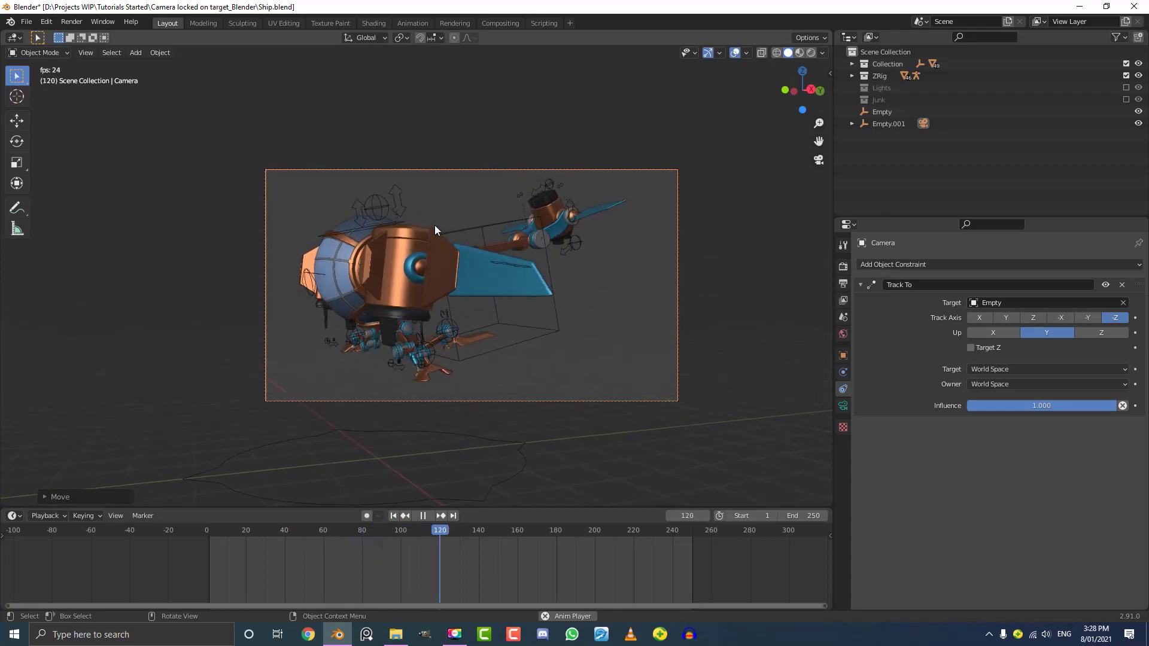
pyautogui.click(422, 516)
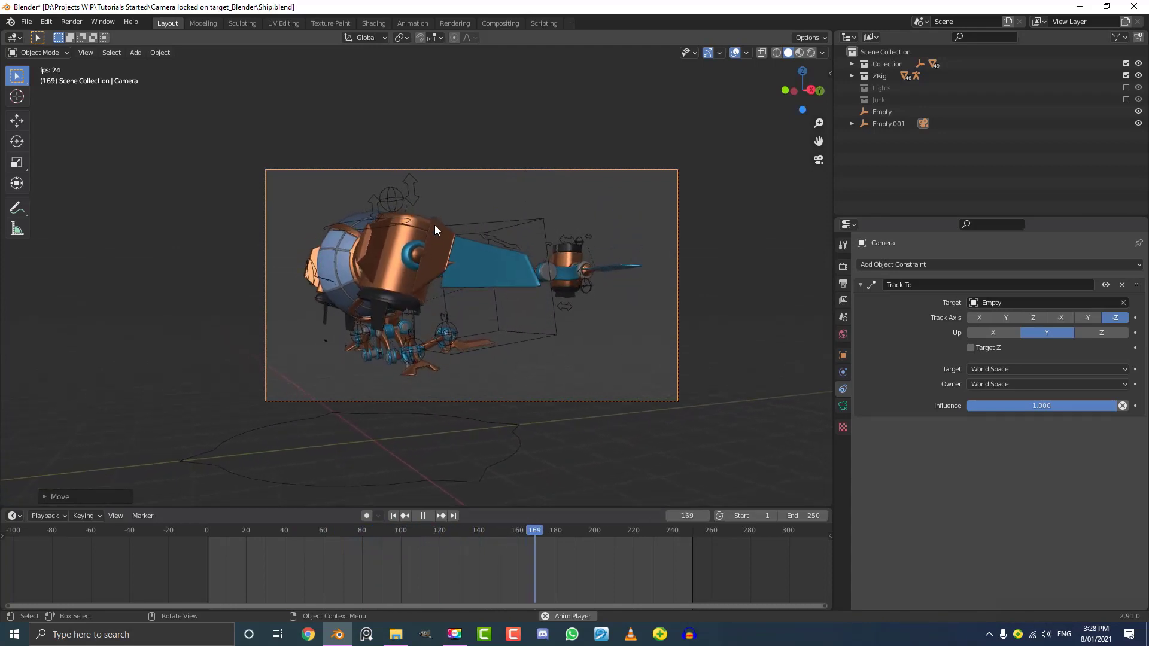